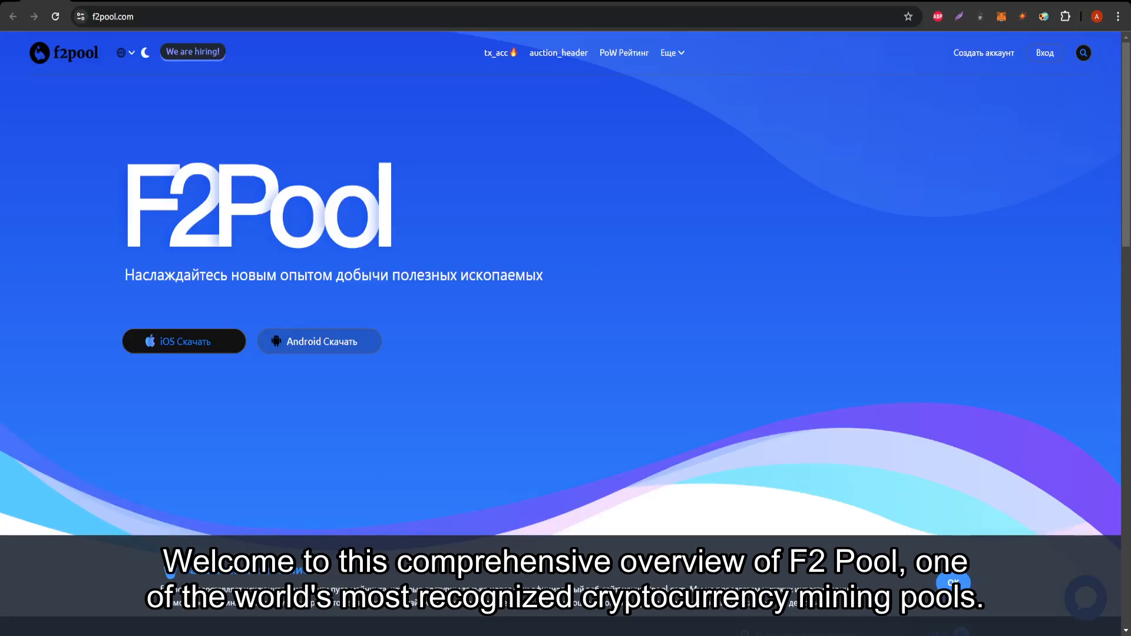
mouse_move(134, 57)
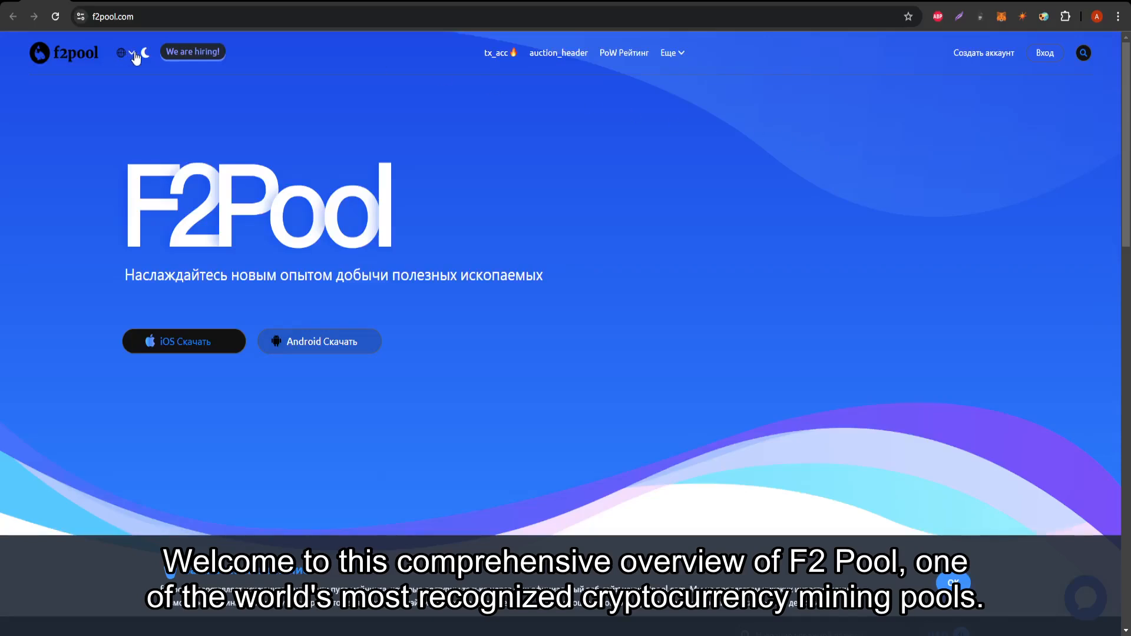
- Switch the site language to English and dismiss the notice banner at the bottom
left_click(122, 52)
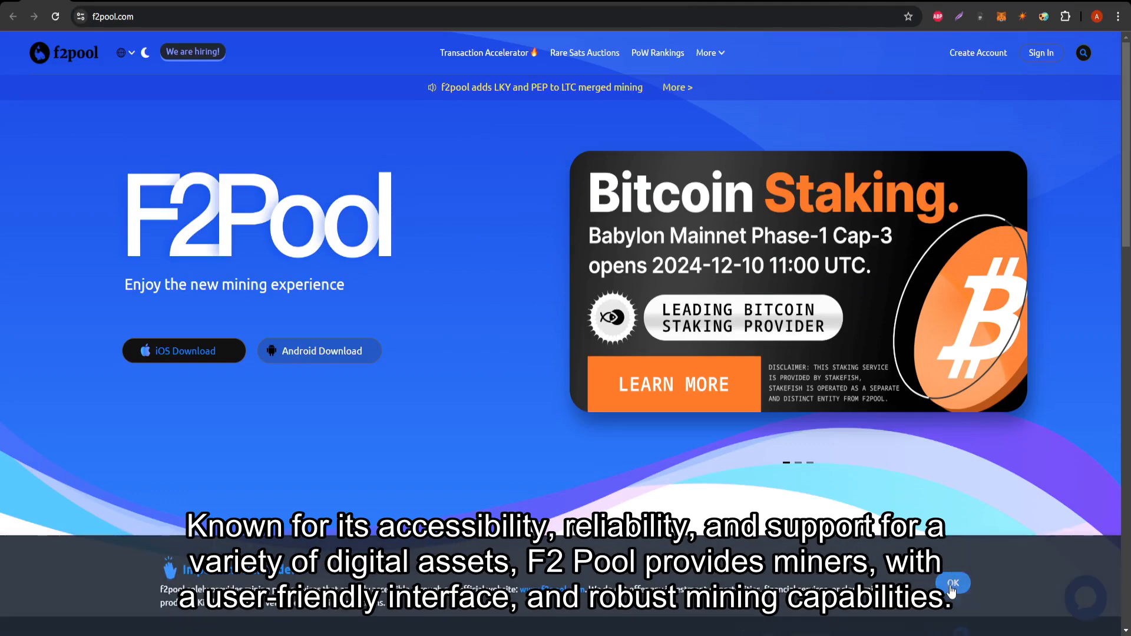
left_click(953, 584)
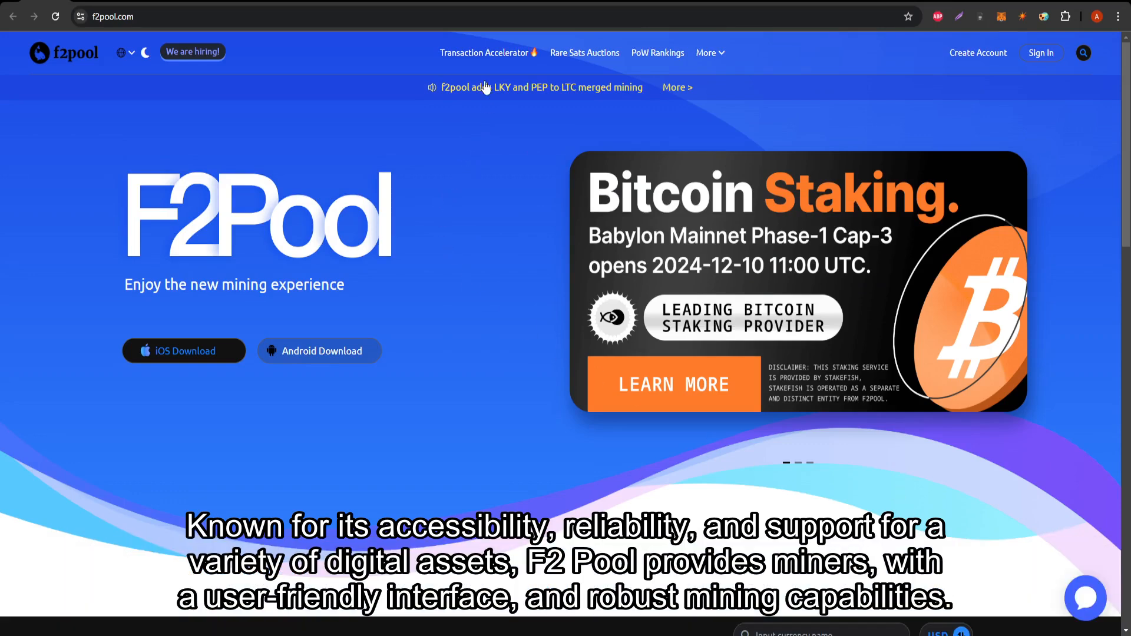
mouse_move(490, 65)
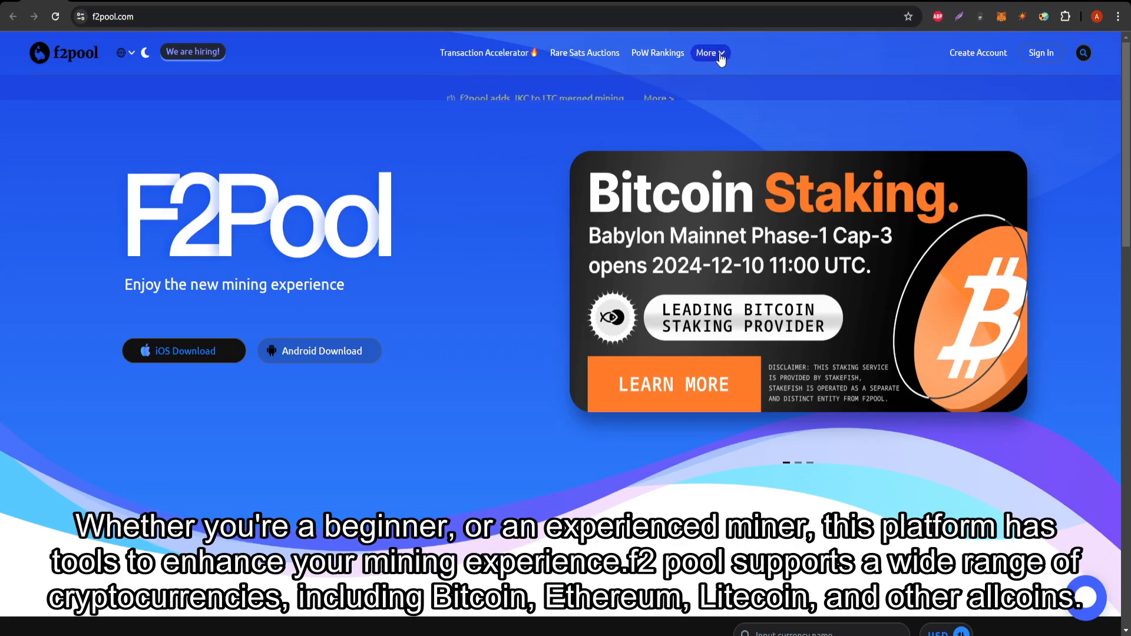
left_click(709, 52)
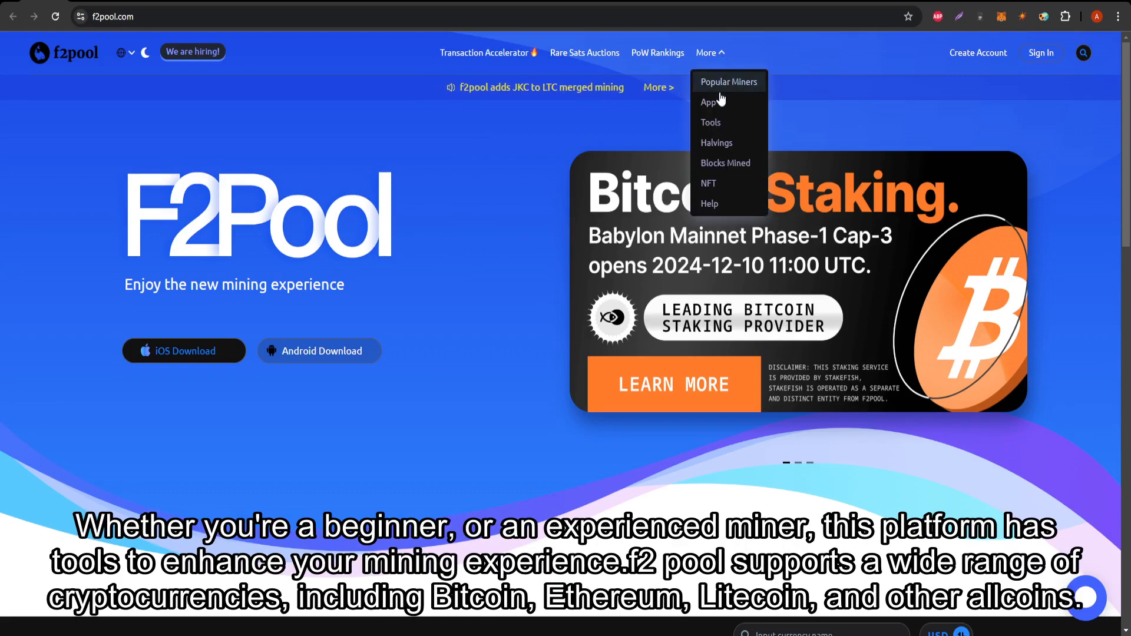
mouse_move(728, 81)
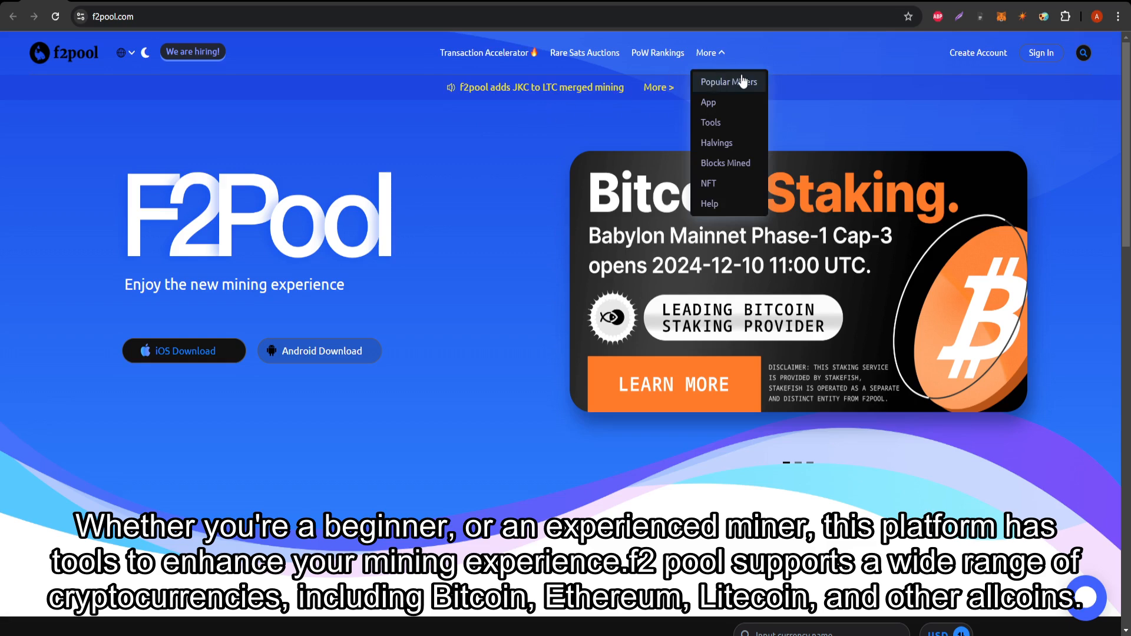
mouse_move(475, 154)
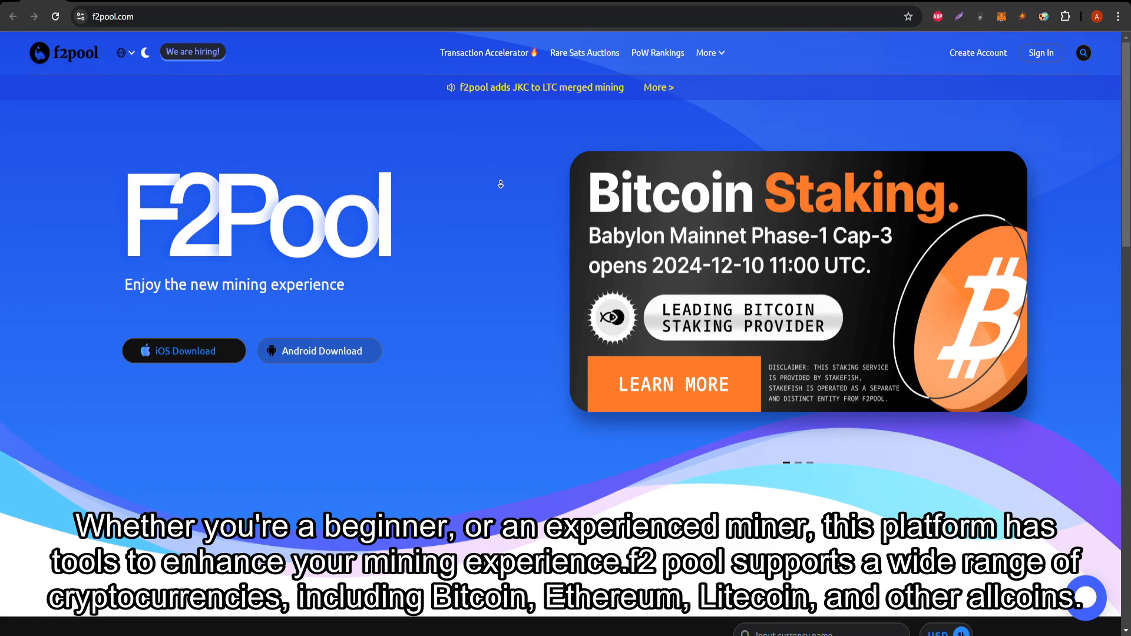
- Scroll the coin mining table down to its last entries, SC and CFX, near the footer
scroll("down", 3)
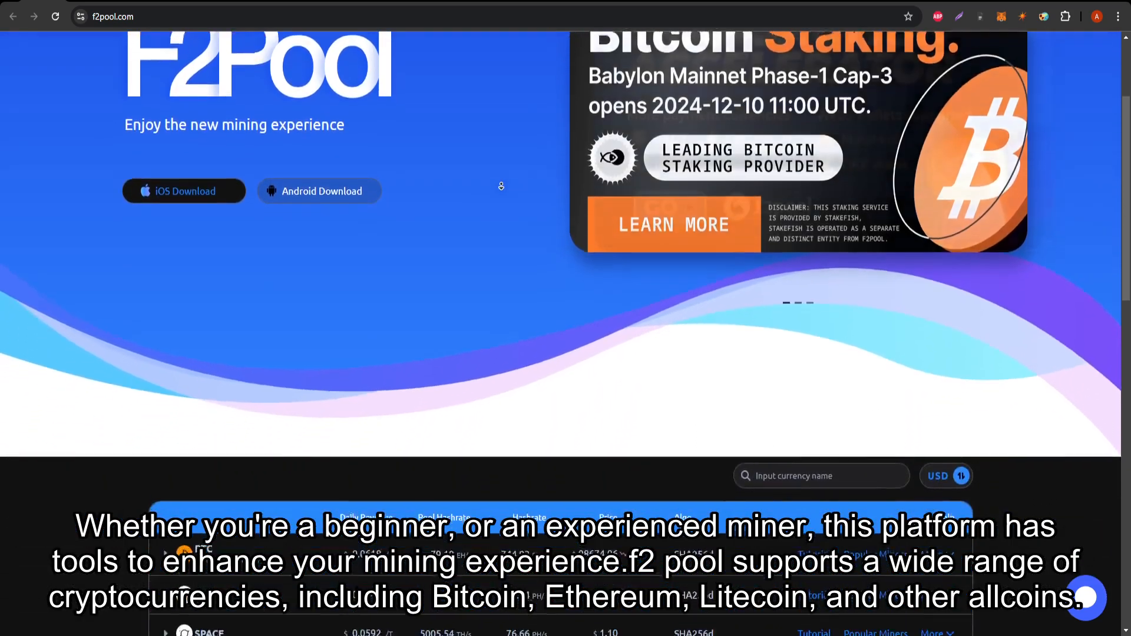
scroll("down", 3)
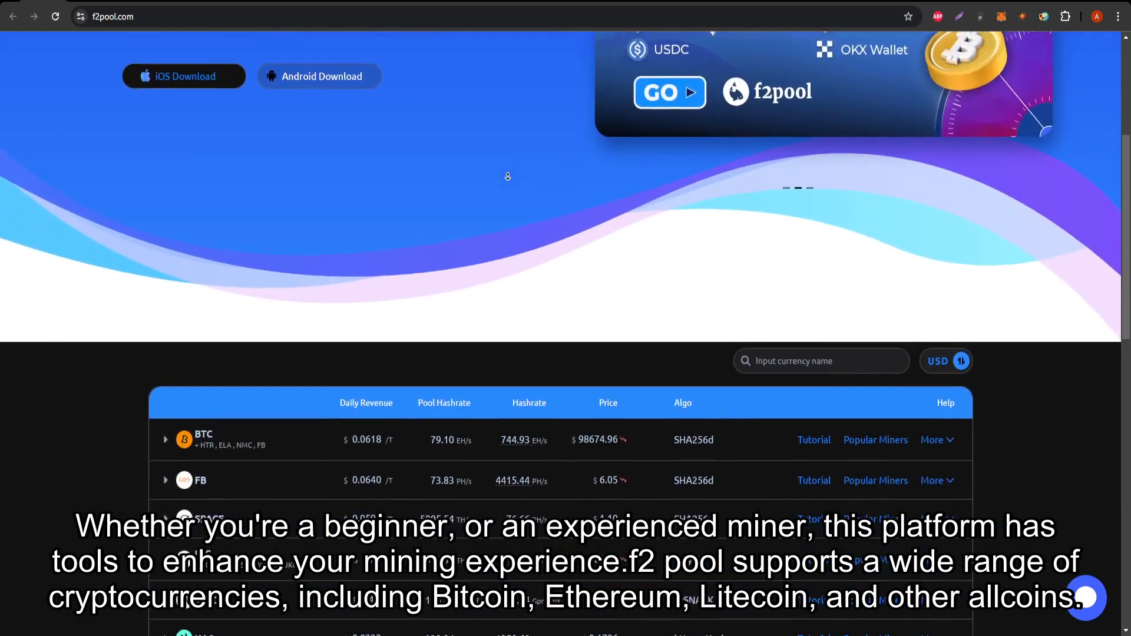
scroll("down", 3)
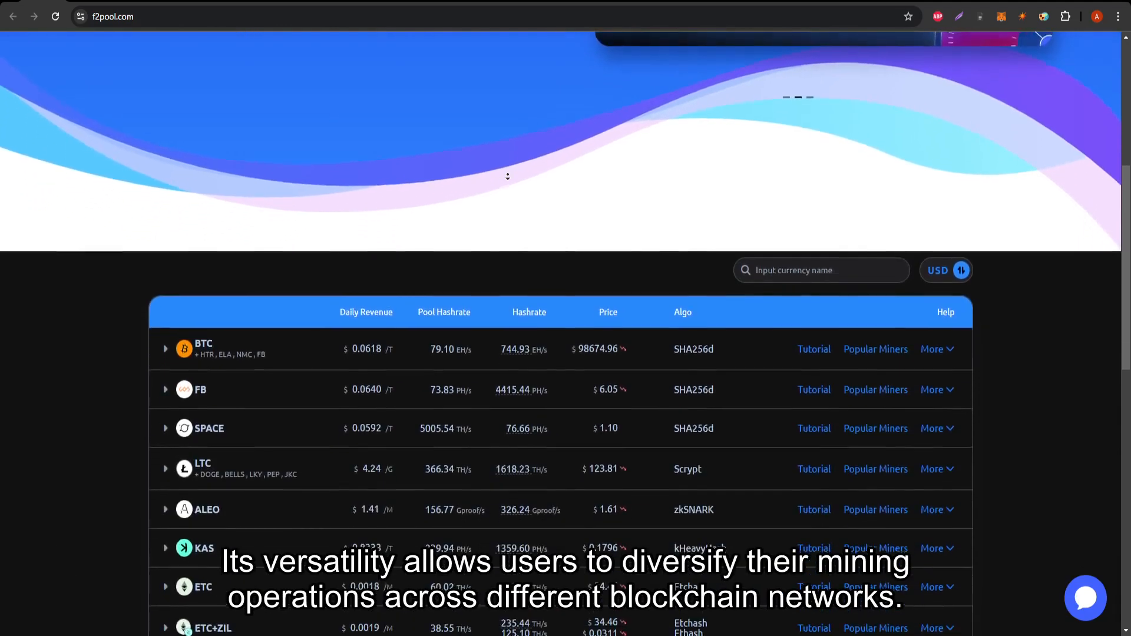
scroll("down", 3)
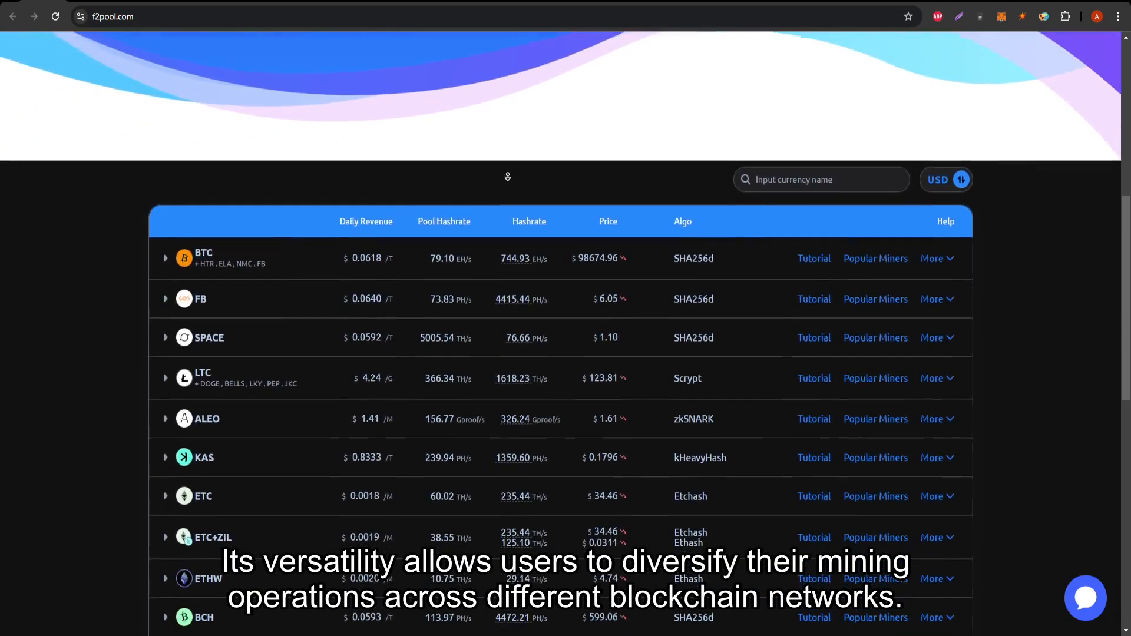
scroll("down", 3)
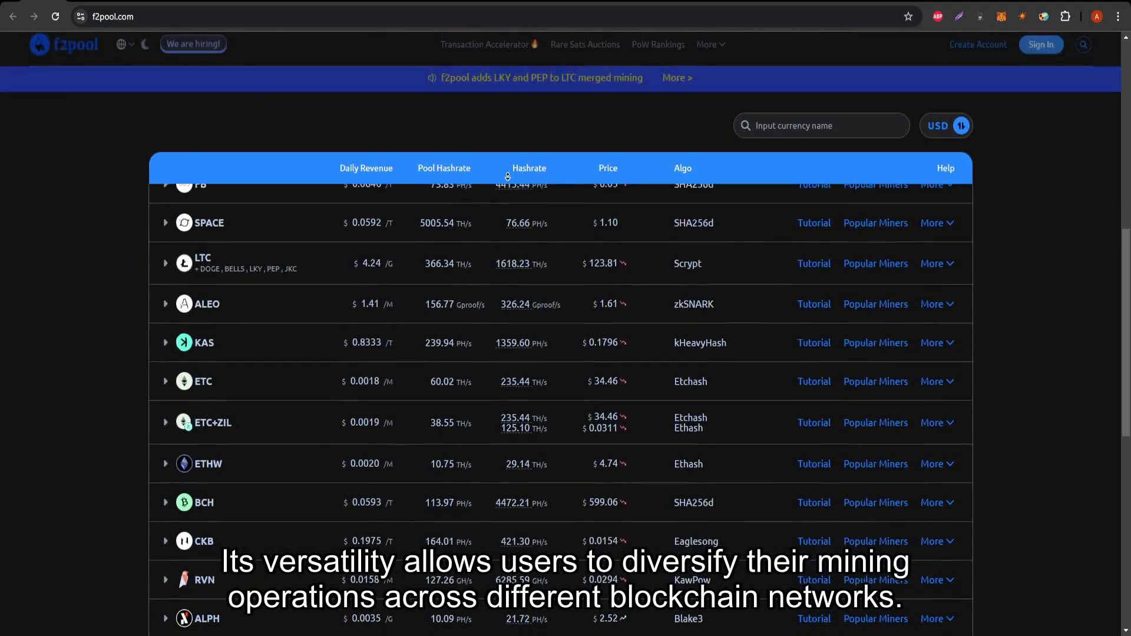
scroll("down", 3)
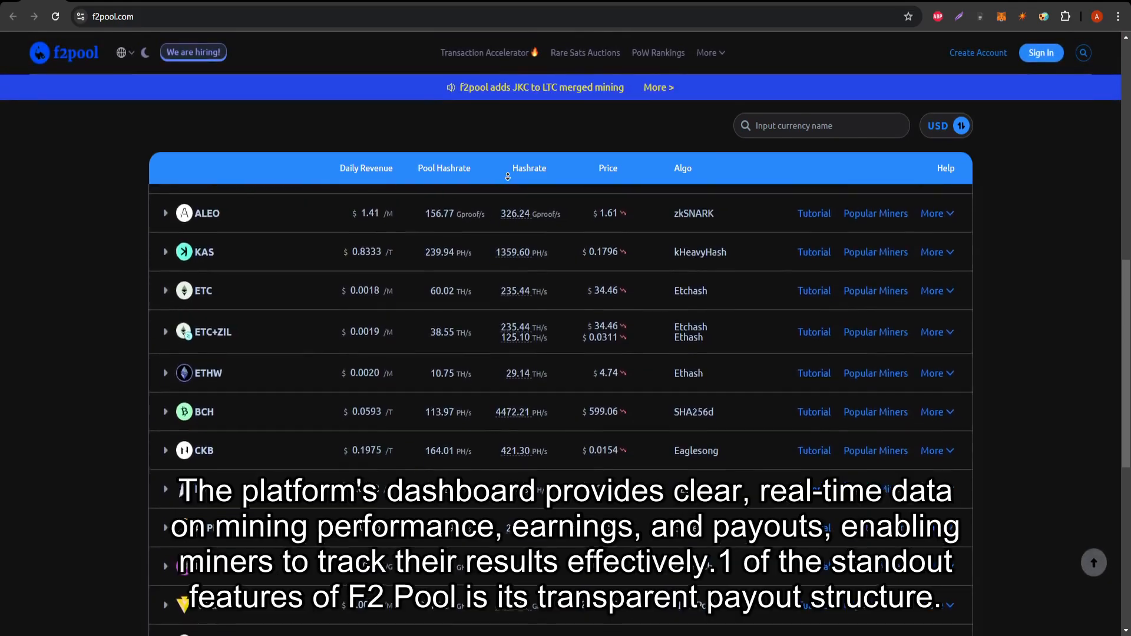
scroll("down", 3)
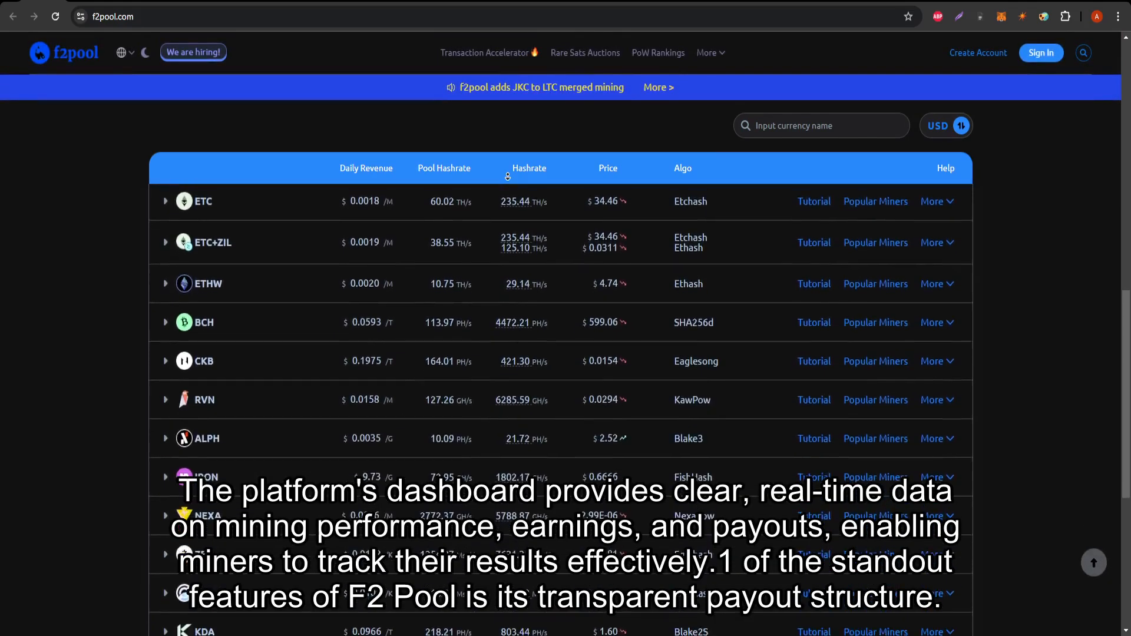
scroll("down", 3)
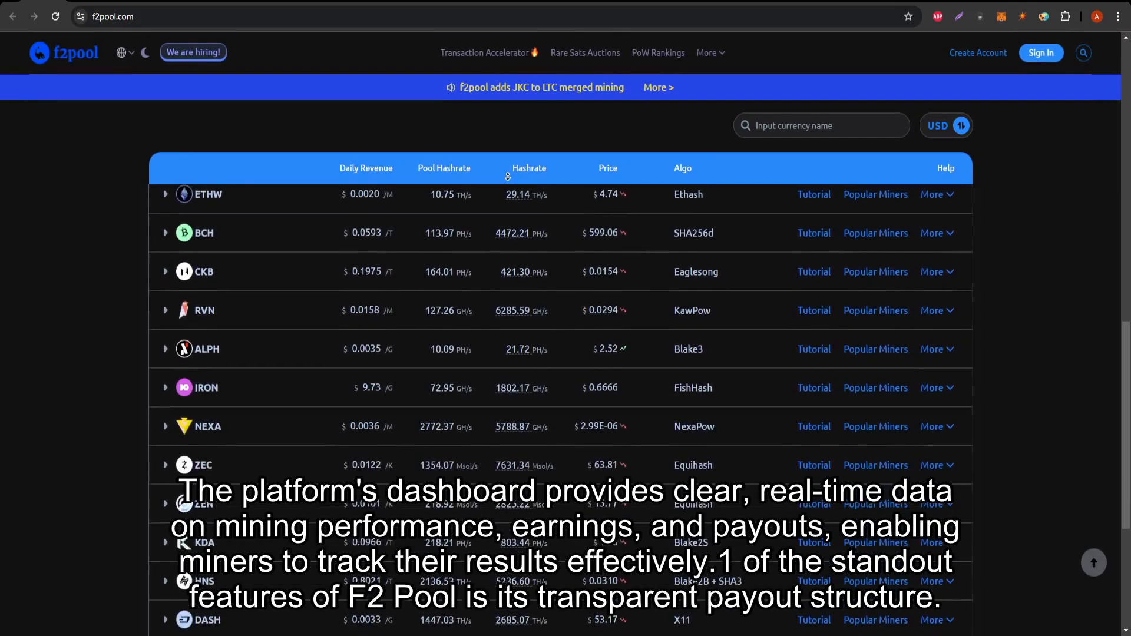
scroll("down", 3)
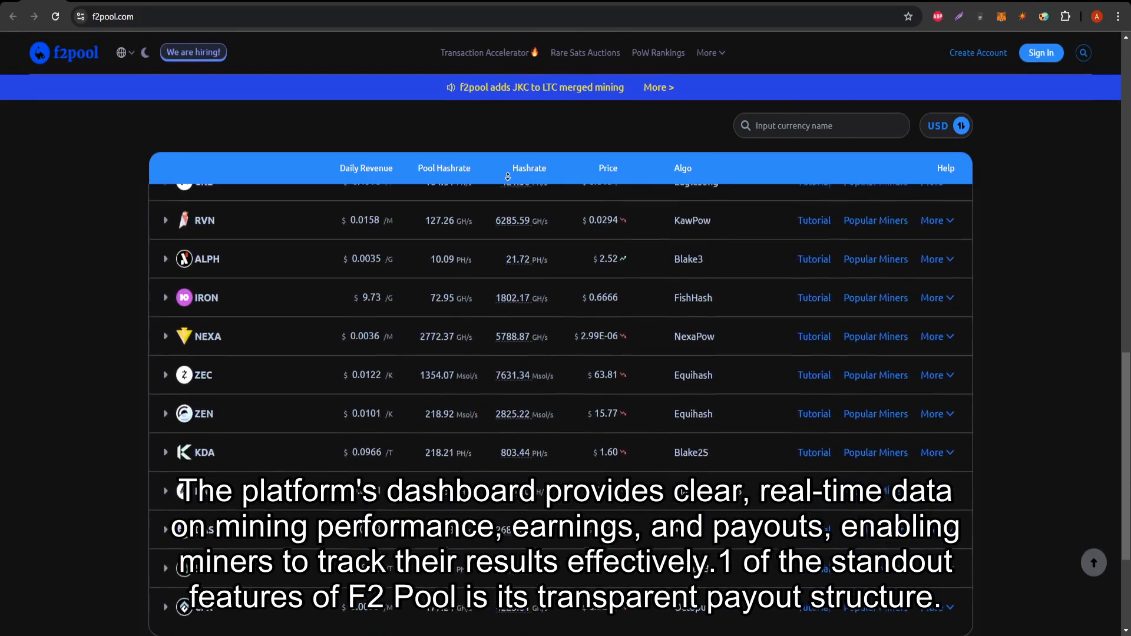
scroll("down", 3)
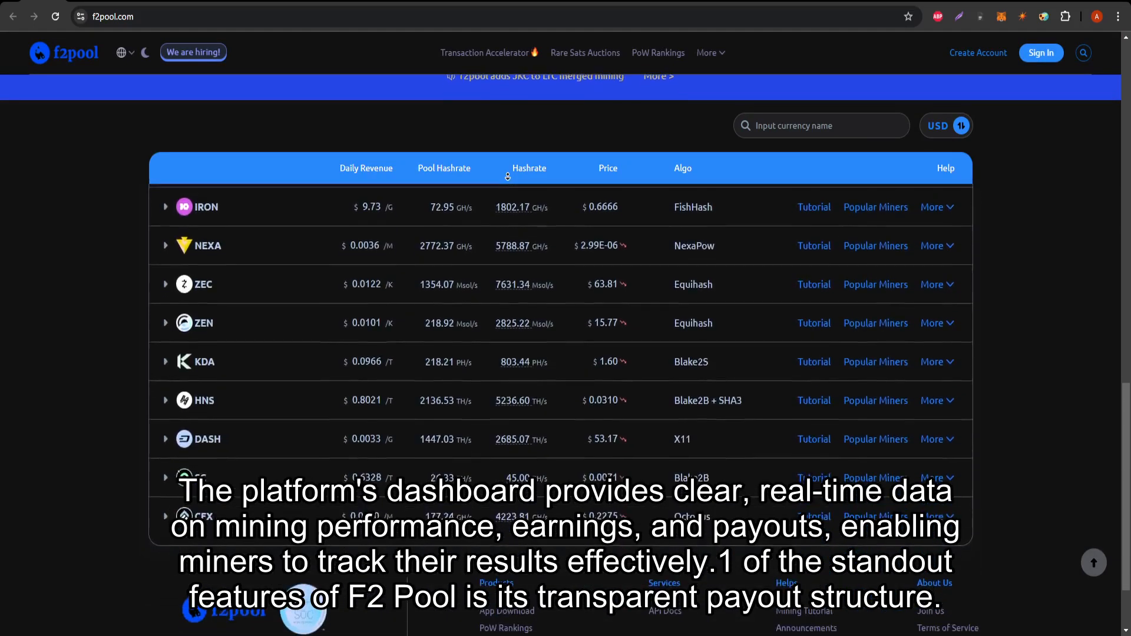
scroll("down", 3)
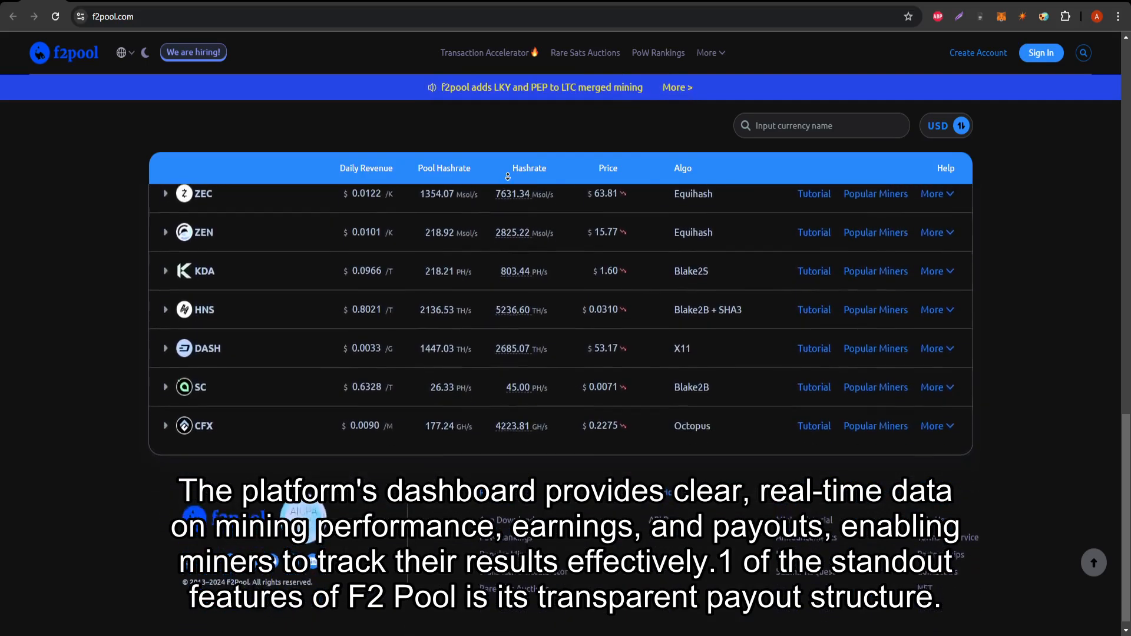
scroll("down", 3)
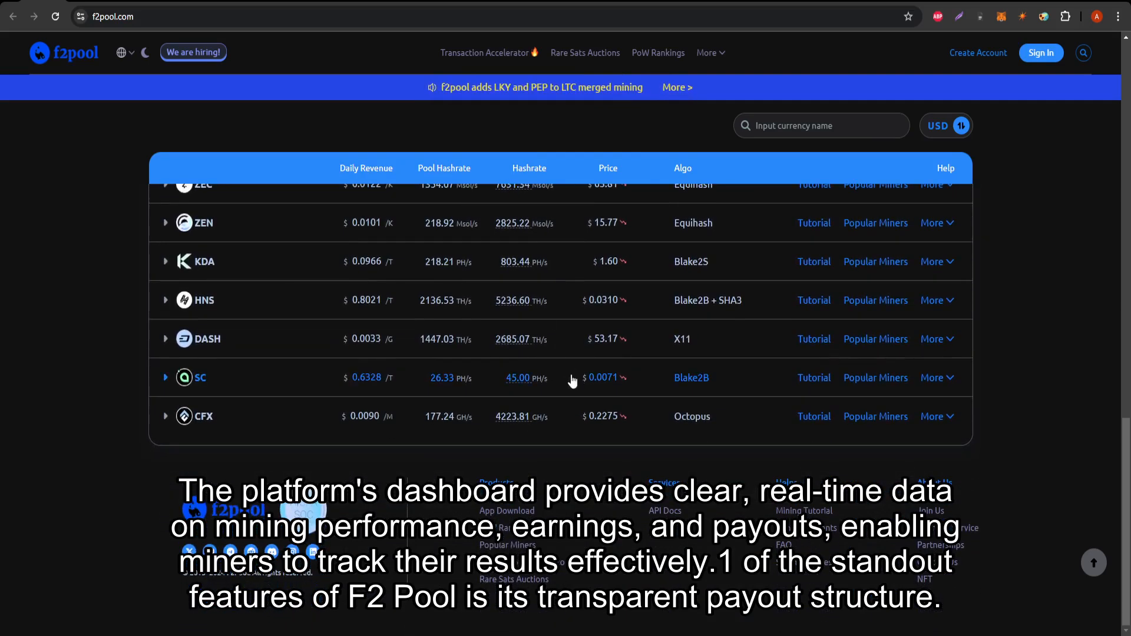
mouse_move(924, 579)
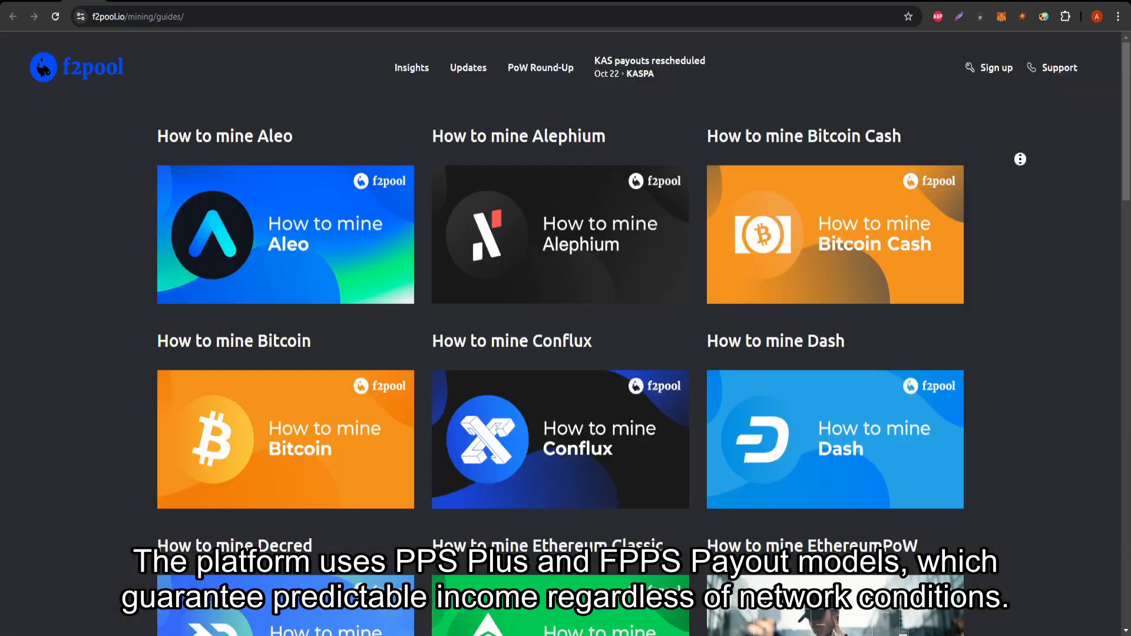
- Scroll the Mining Guides gallery down to its final Zilliqa guide
scroll("up", 3)
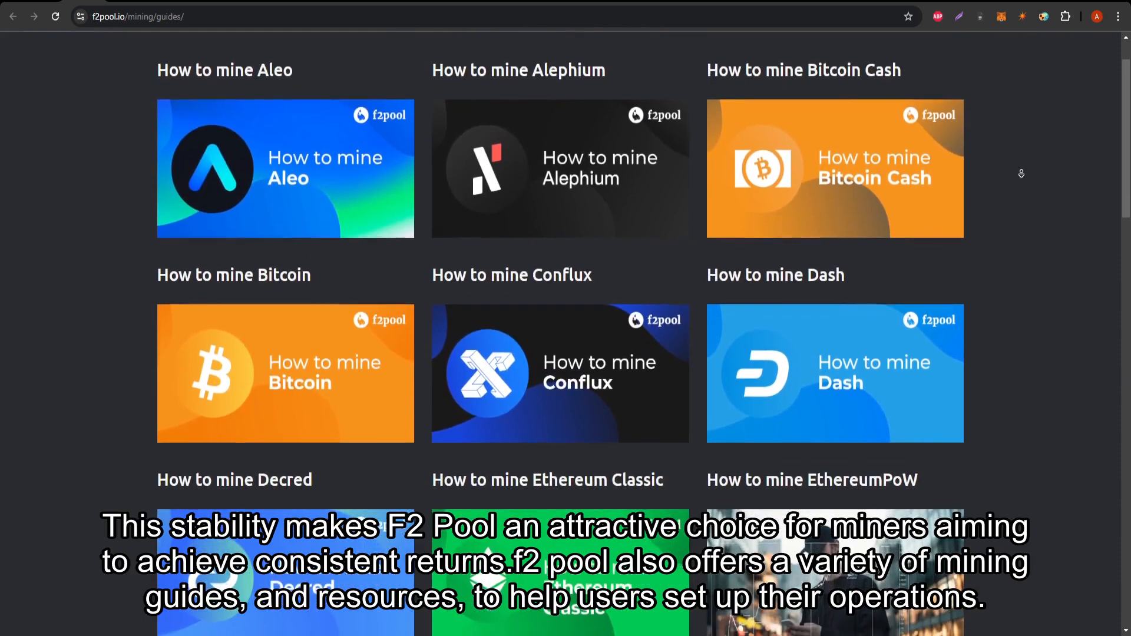
scroll("down", 3)
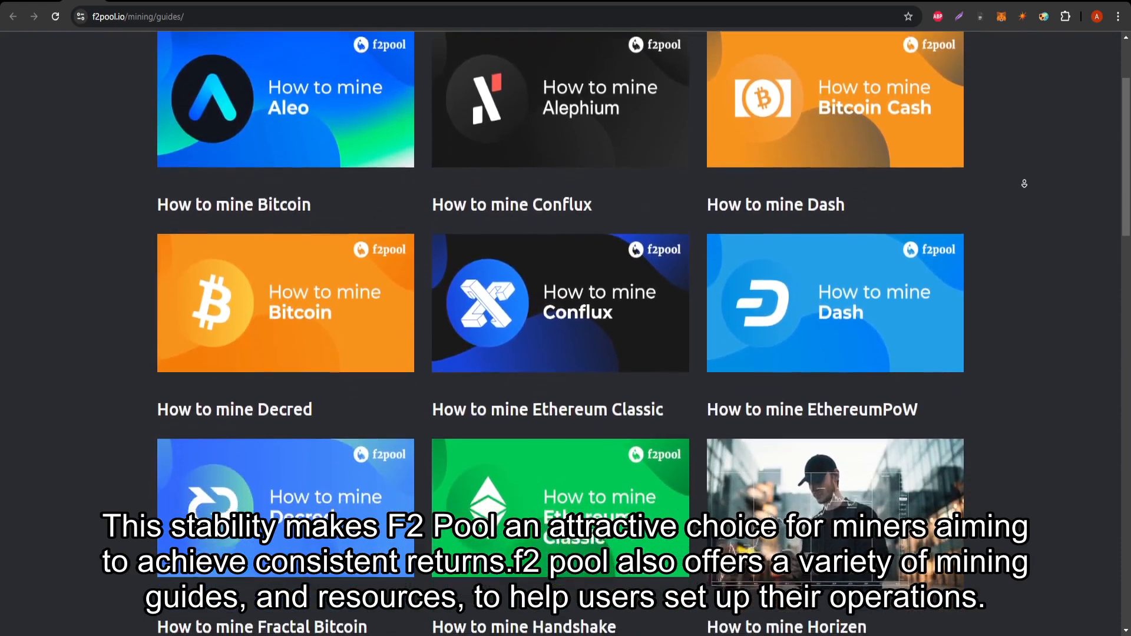
scroll("down", 3)
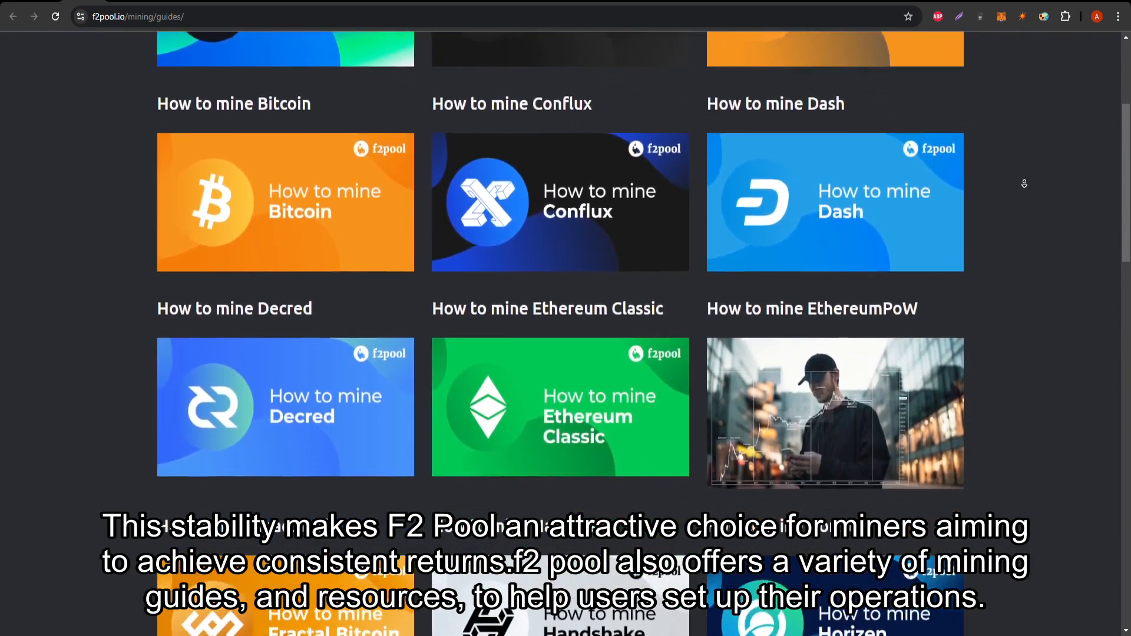
scroll("down", 3)
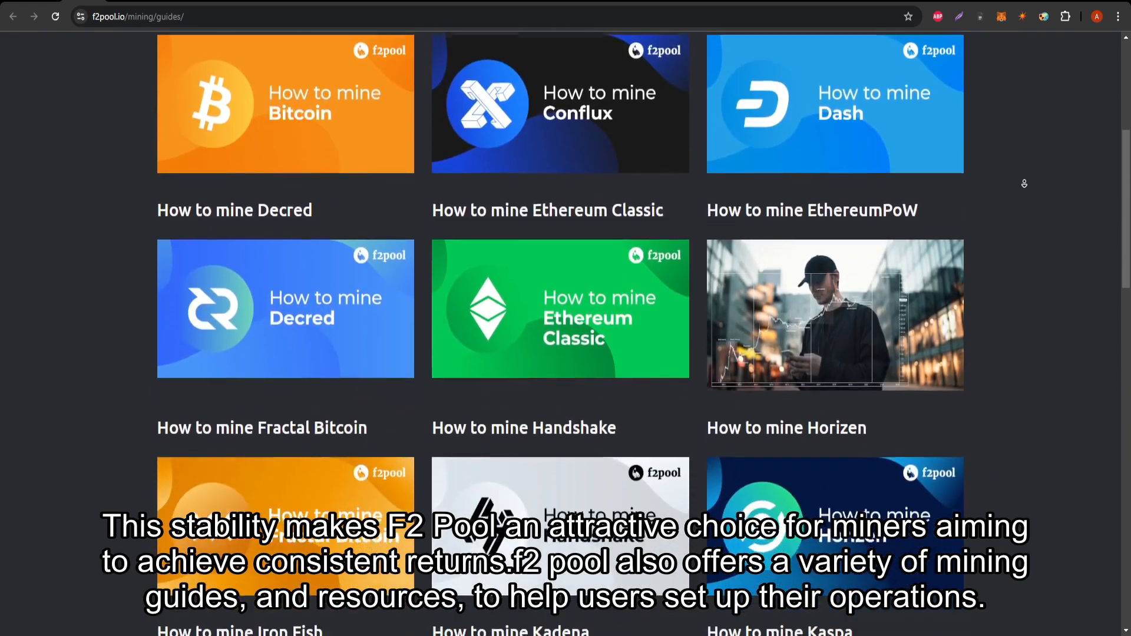
scroll("down", 3)
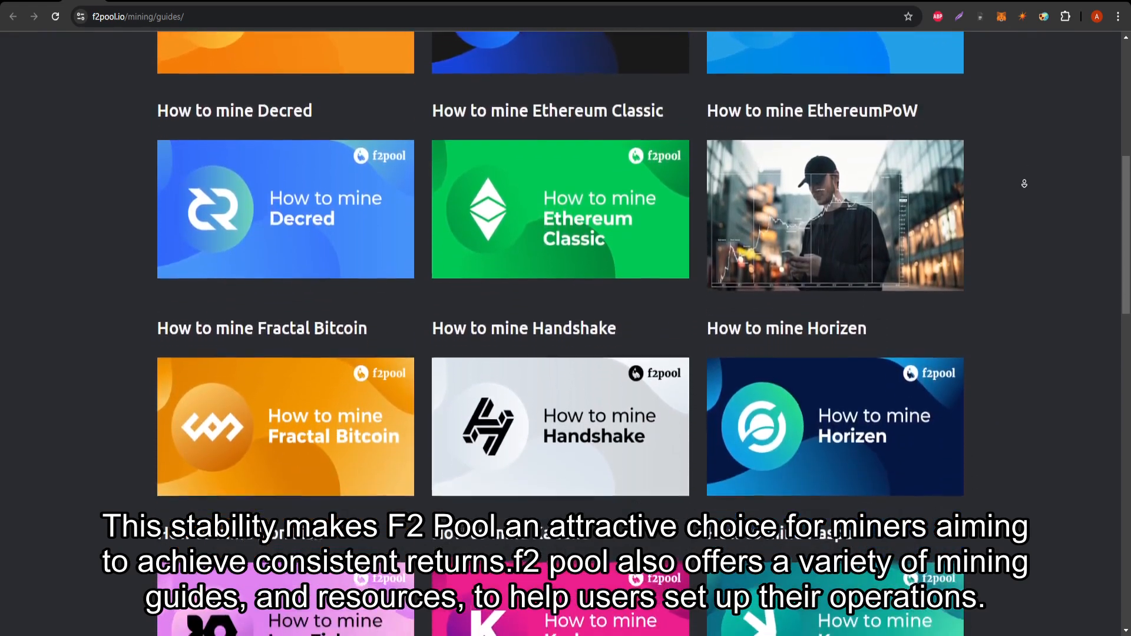
scroll("down", 3)
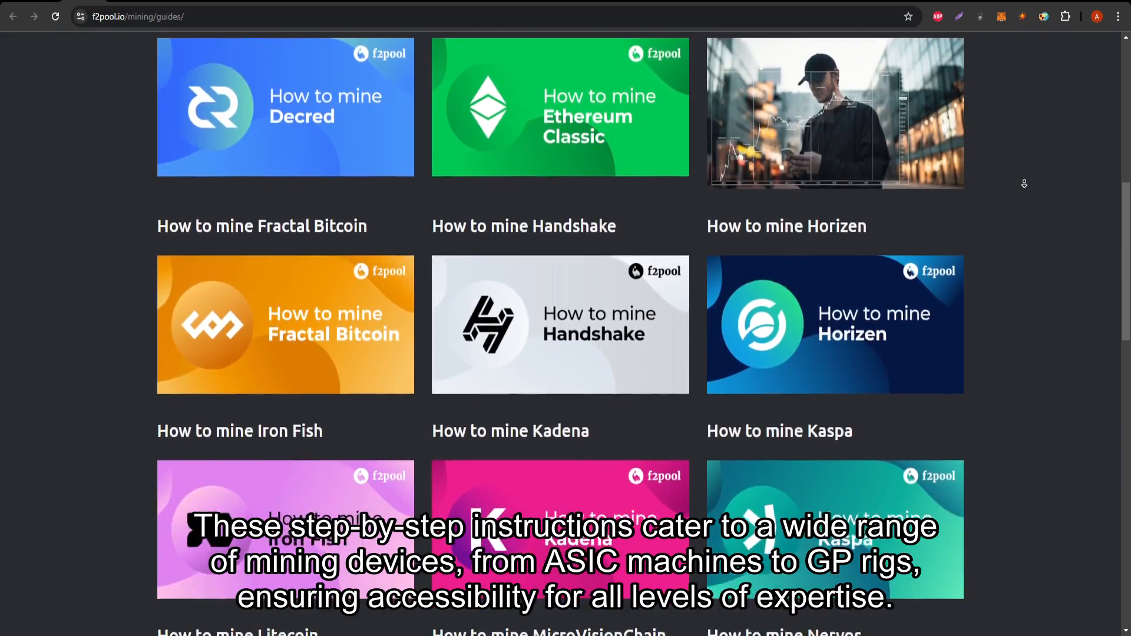
scroll("down", 3)
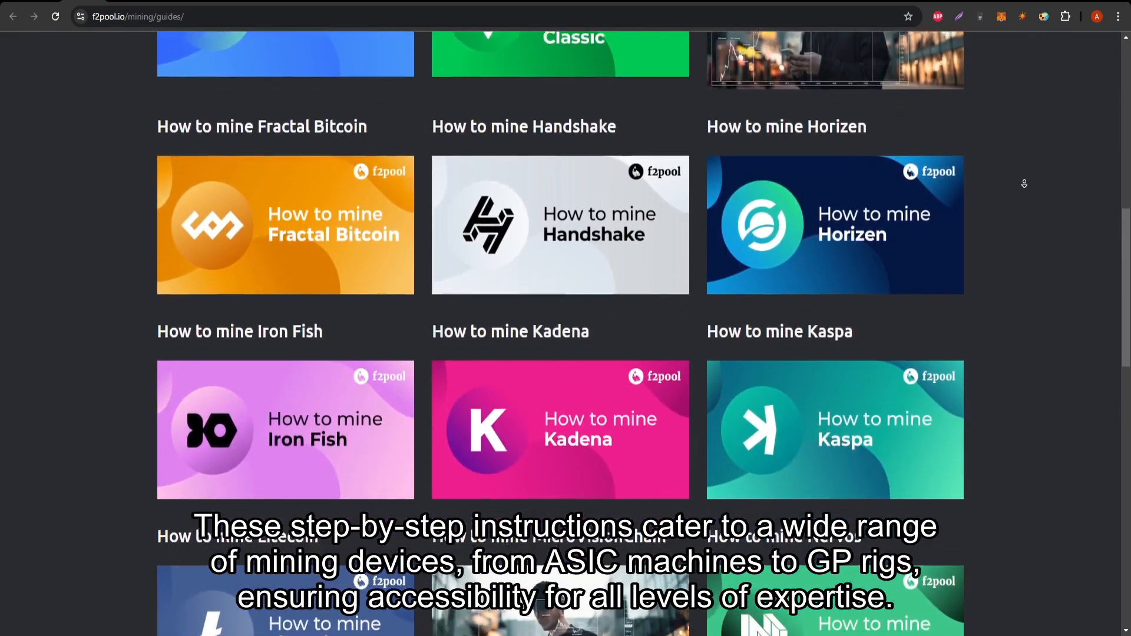
scroll("down", 3)
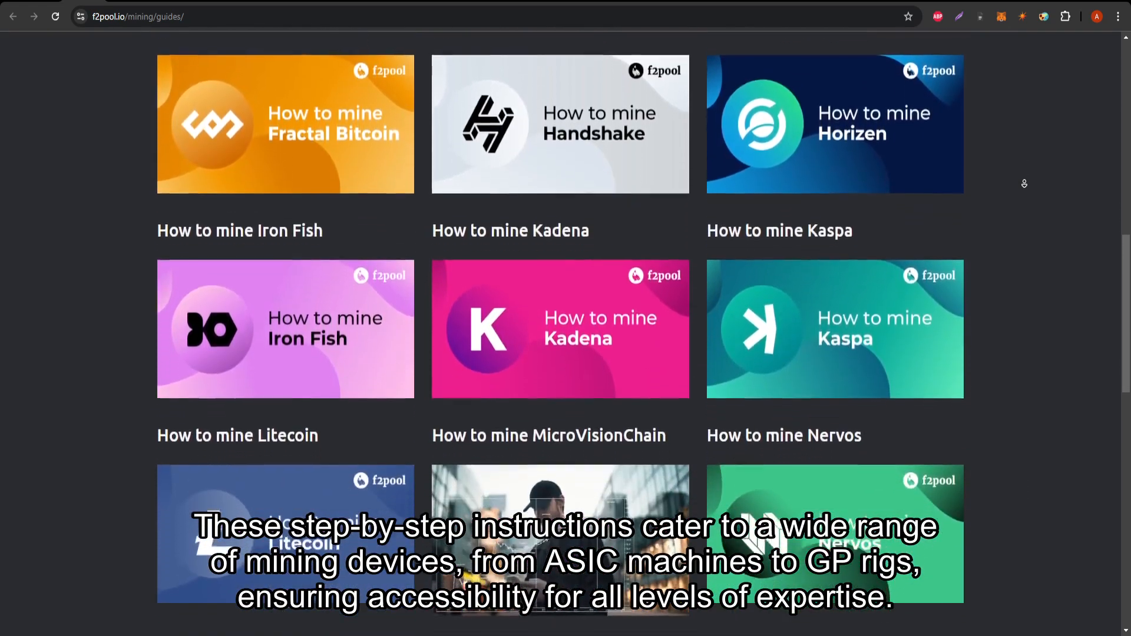
scroll("down", 3)
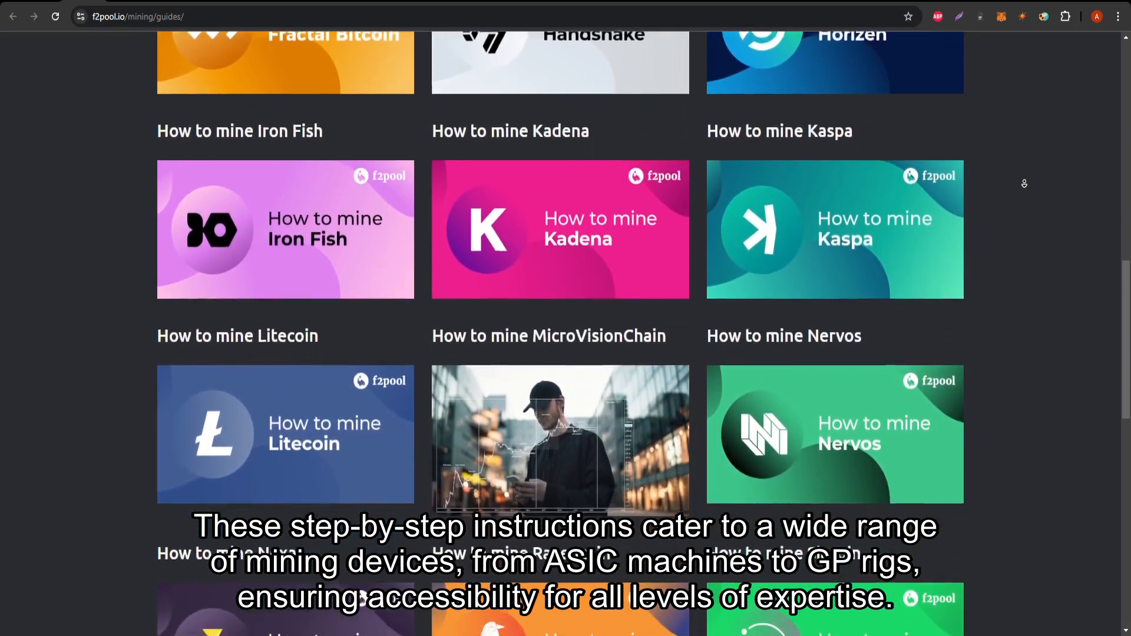
scroll("down", 3)
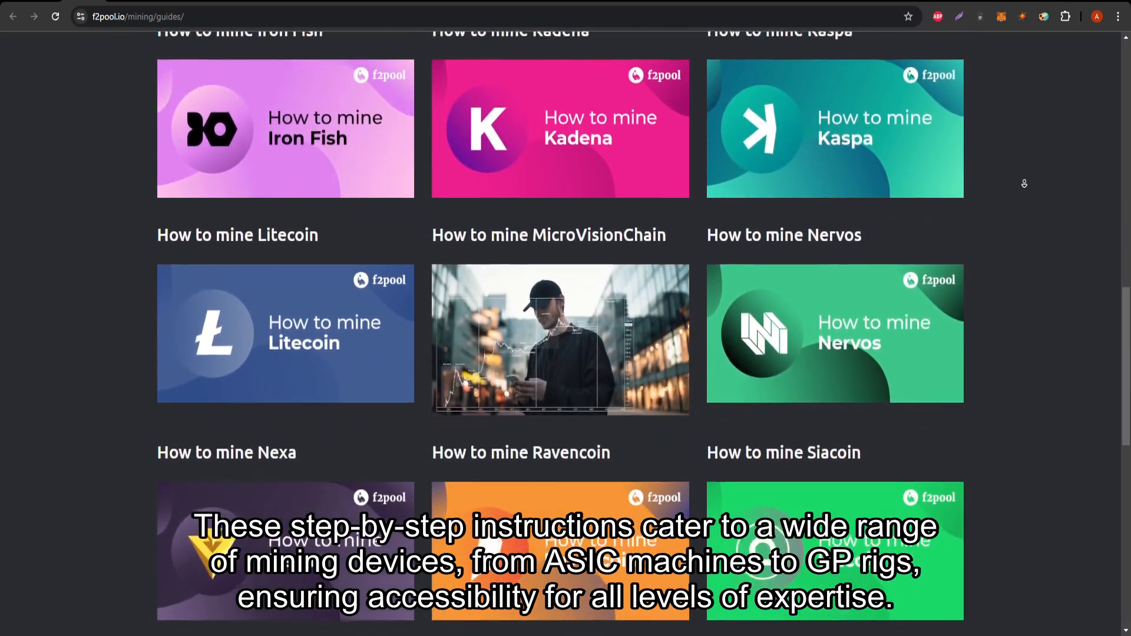
scroll("down", 3)
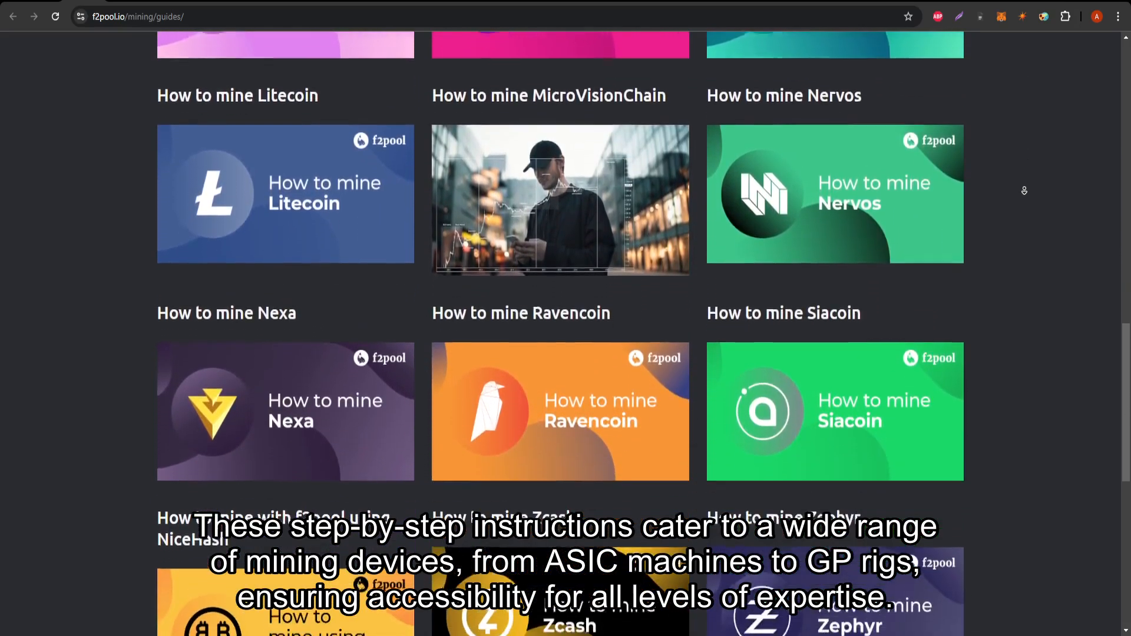
scroll("down", 3)
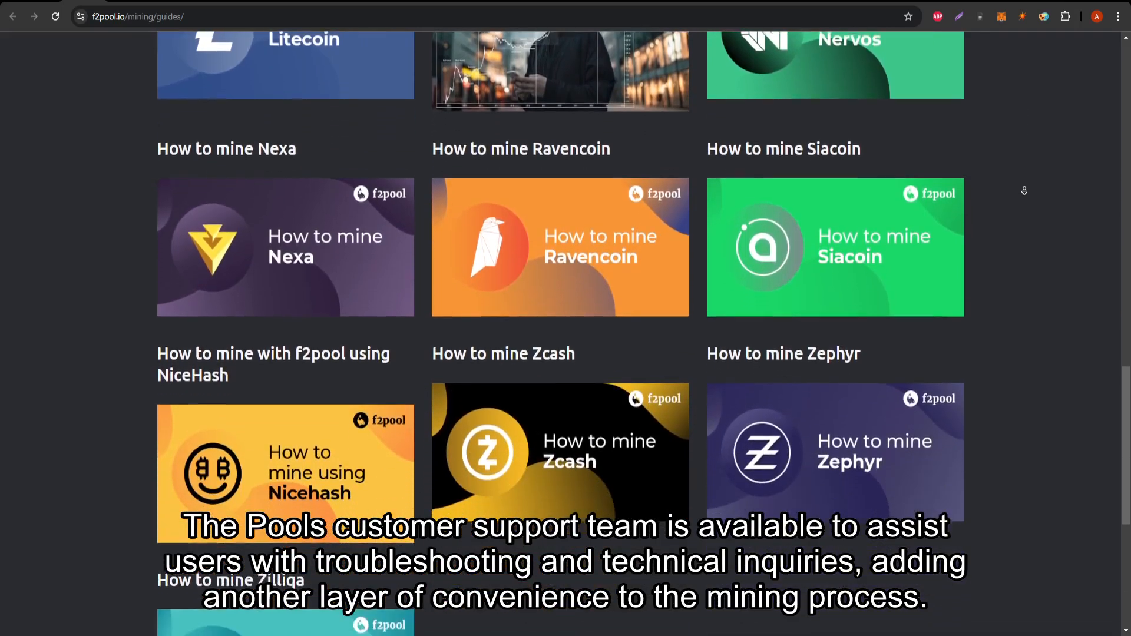
scroll("down", 3)
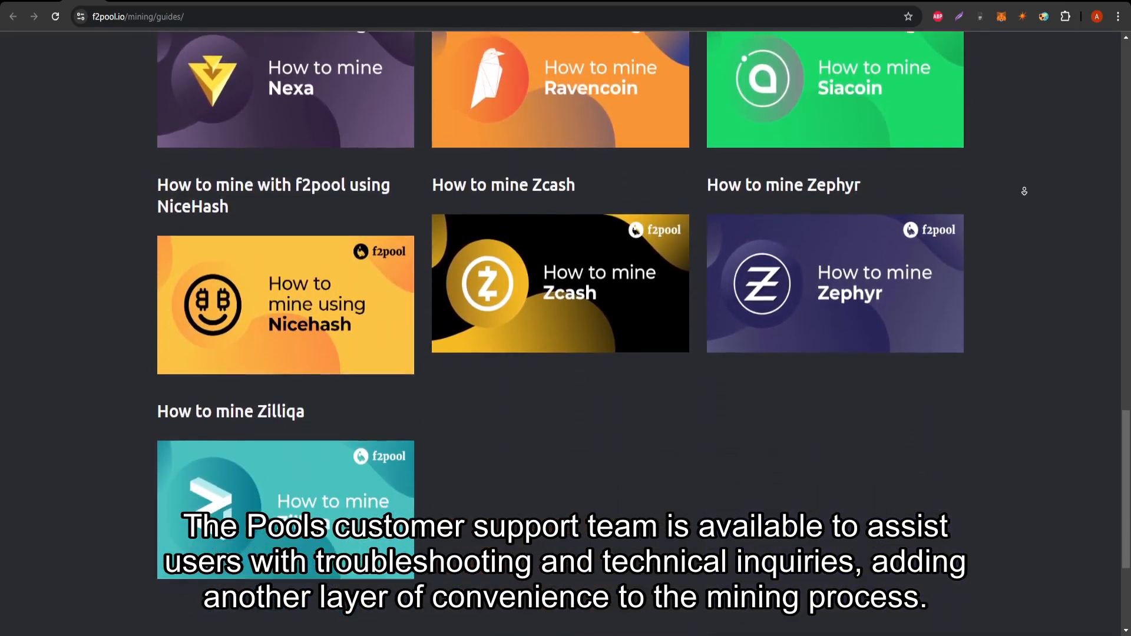
scroll("down", 3)
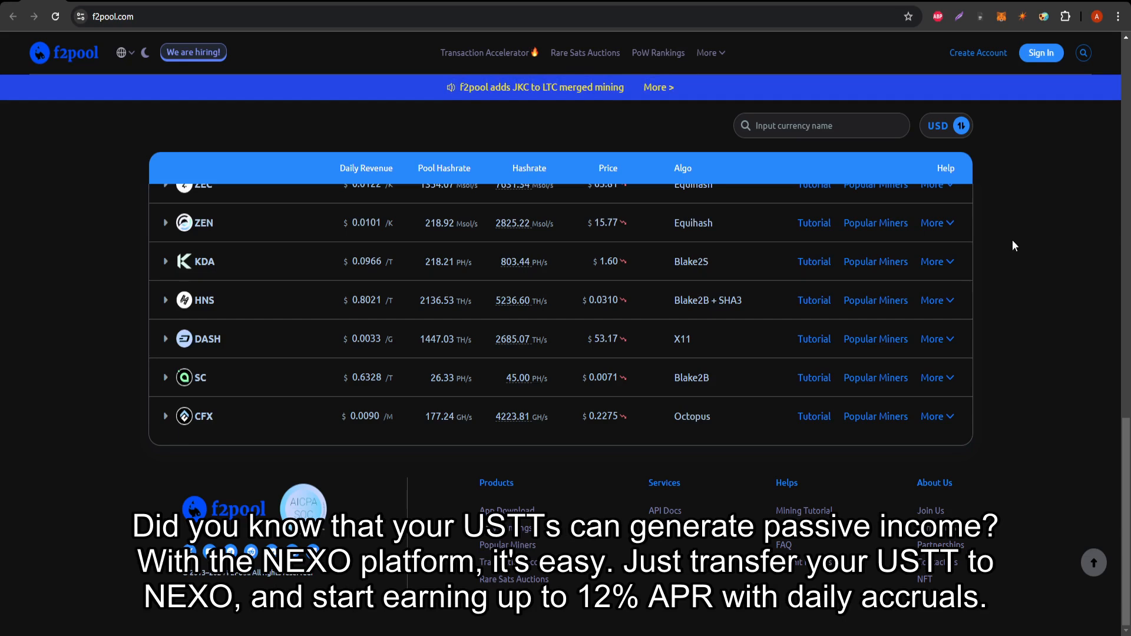
- Go to the Bitcoin Transaction Accelerator page and look over its TXID acceleration form
left_click(484, 51)
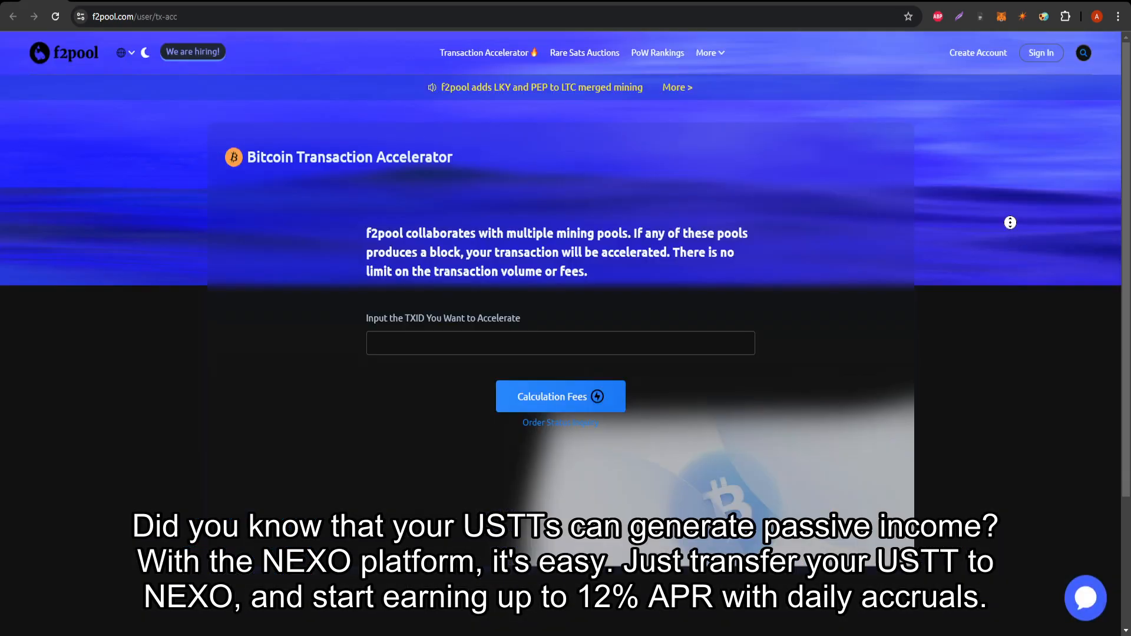
scroll("down", 3)
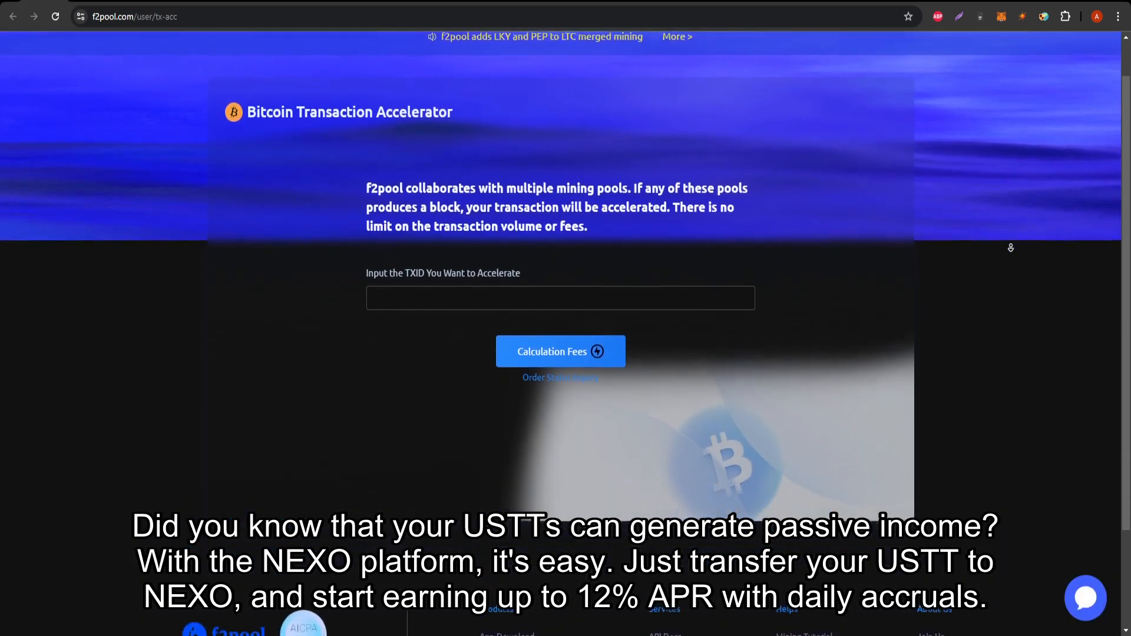
scroll("down", 3)
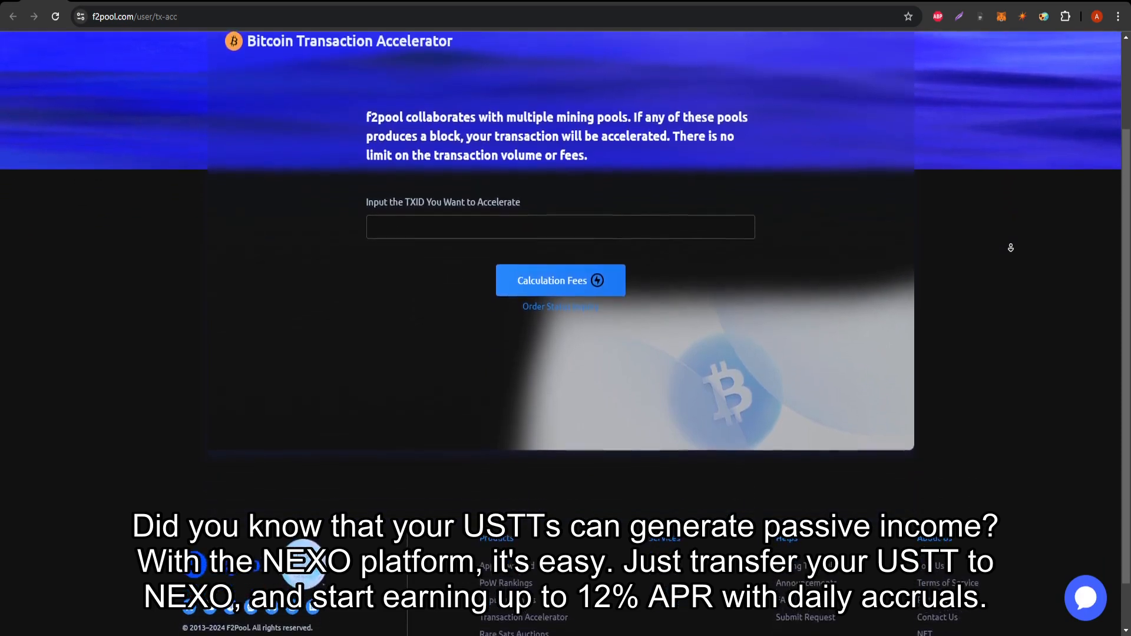
scroll("down", 3)
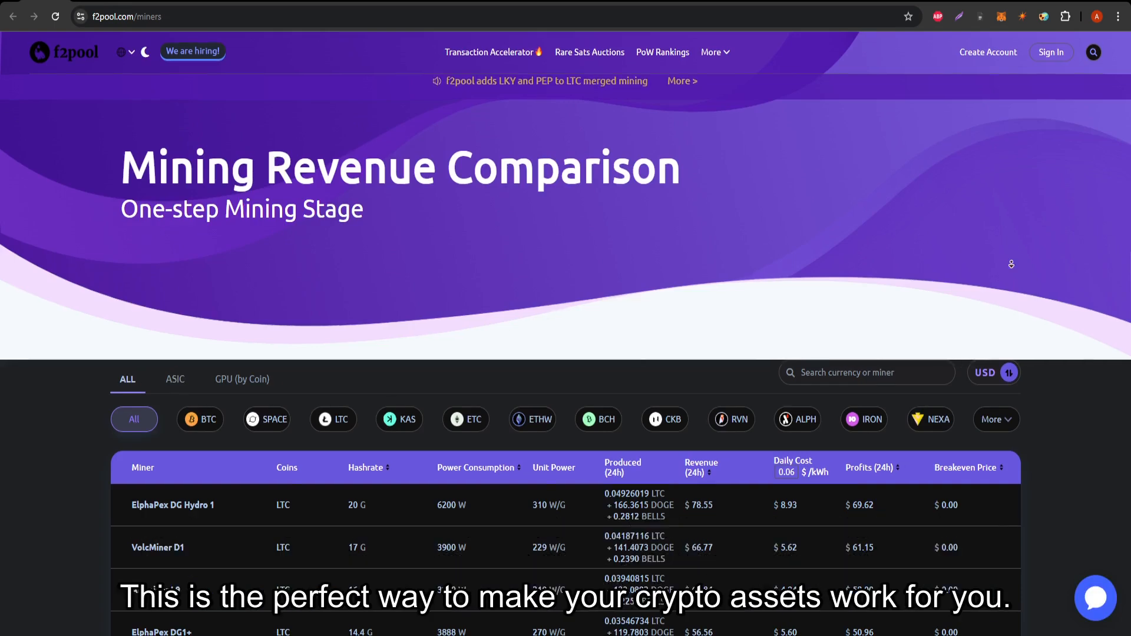
scroll("down", 3)
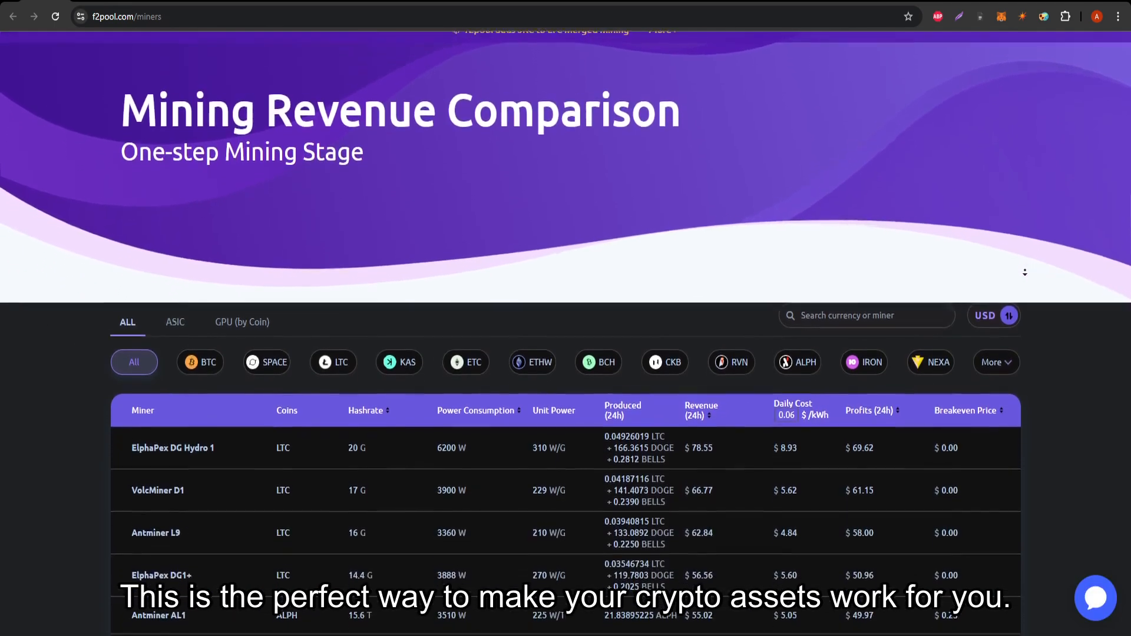
scroll("down", 3)
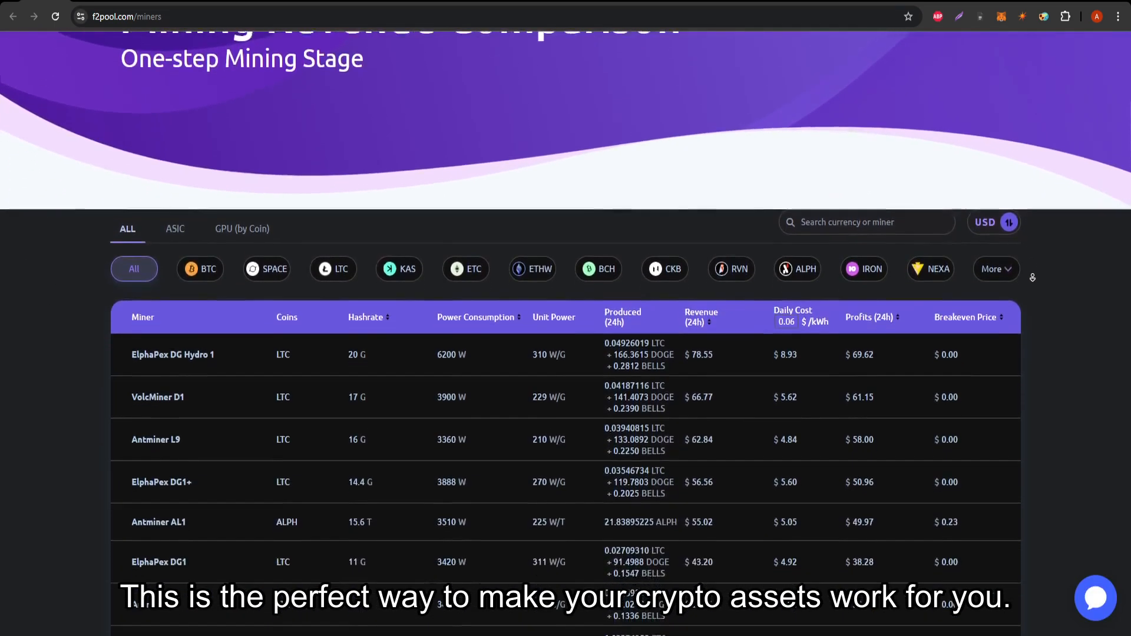
scroll("down", 3)
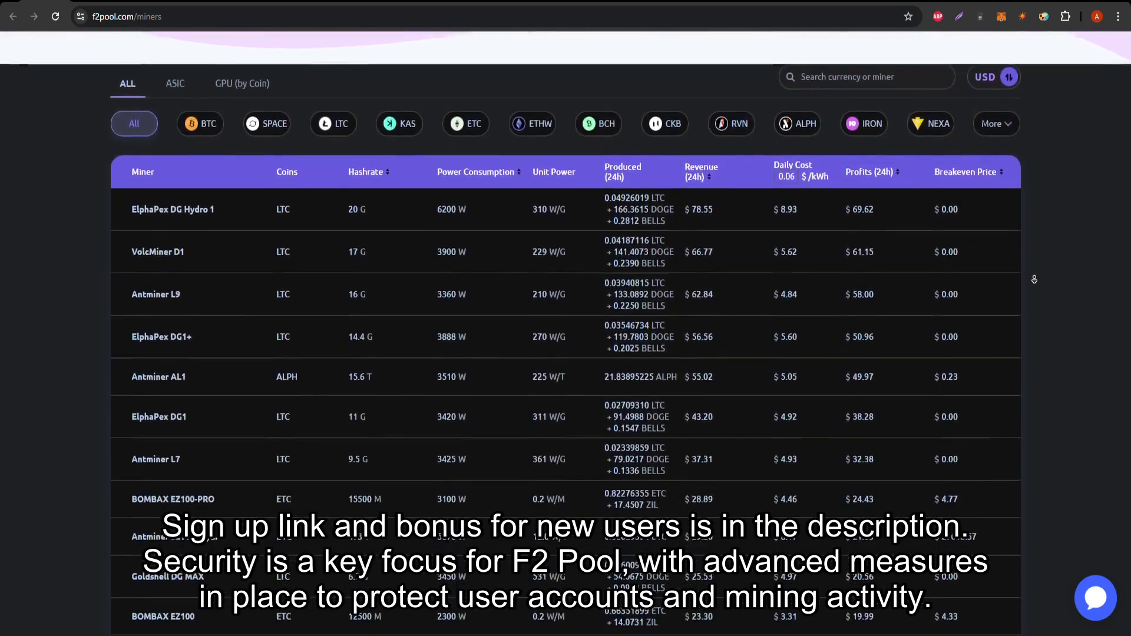
scroll("down", 3)
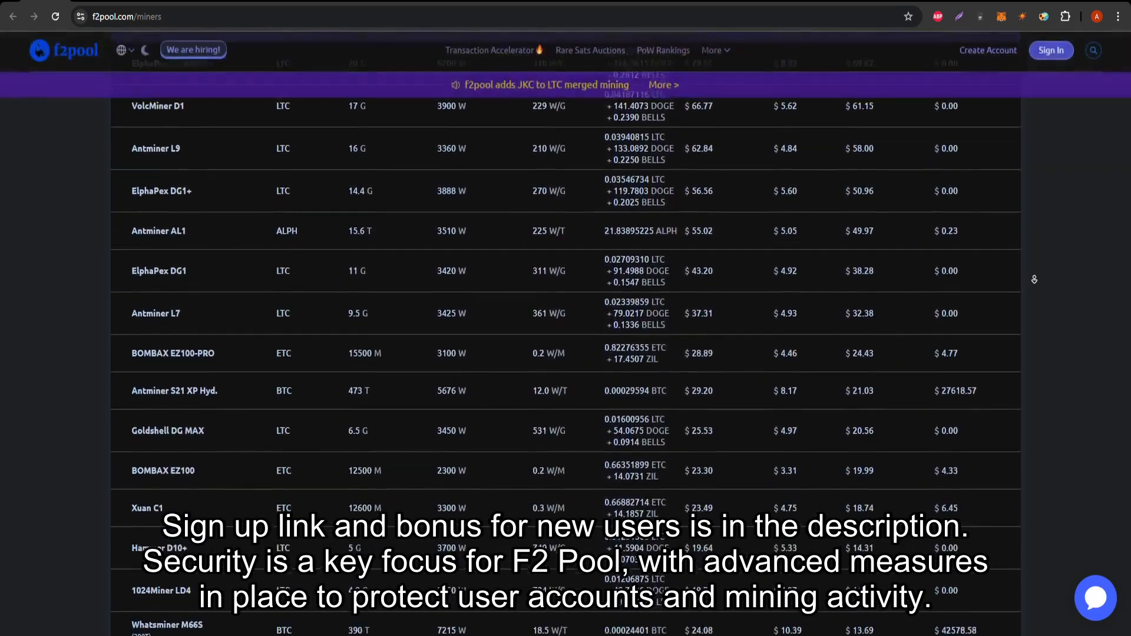
scroll("down", 3)
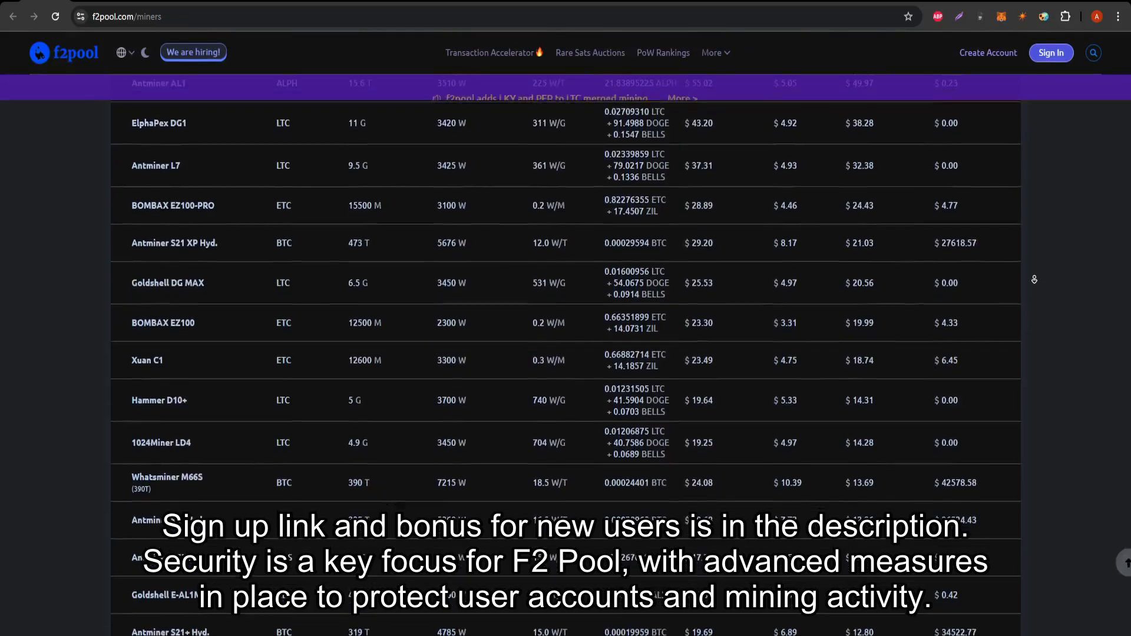
scroll("down", 3)
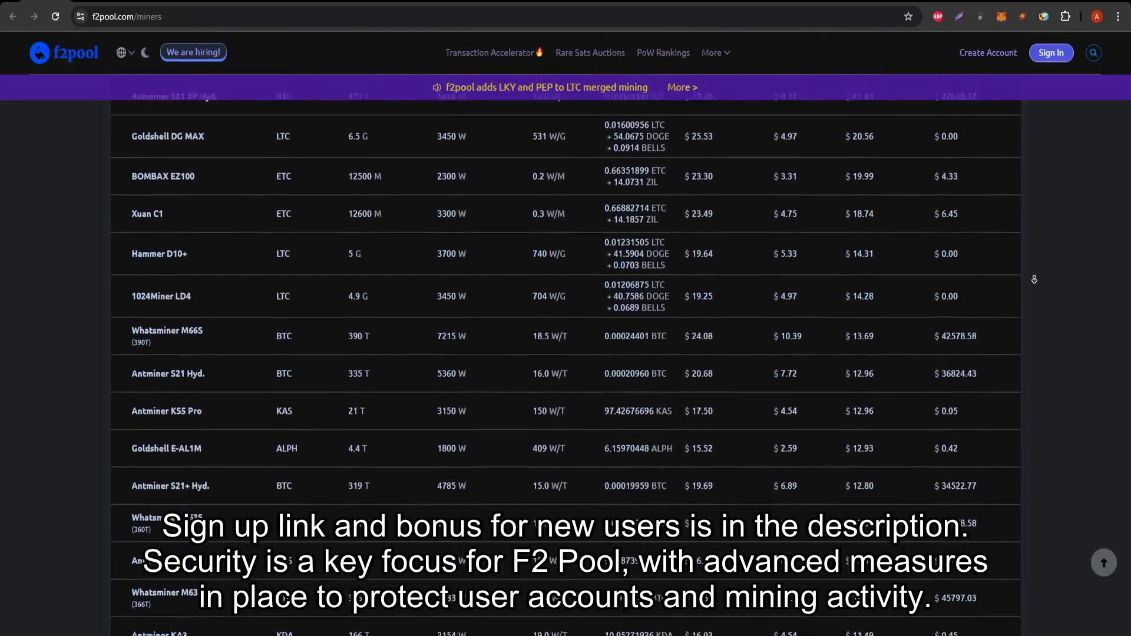
scroll("down", 3)
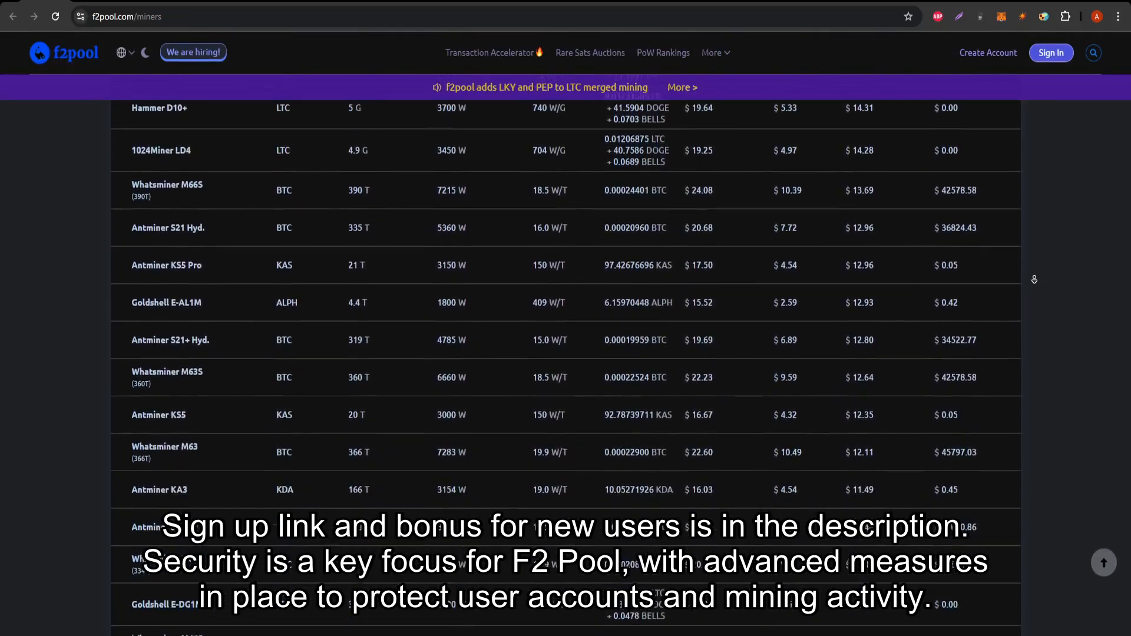
scroll("down", 3)
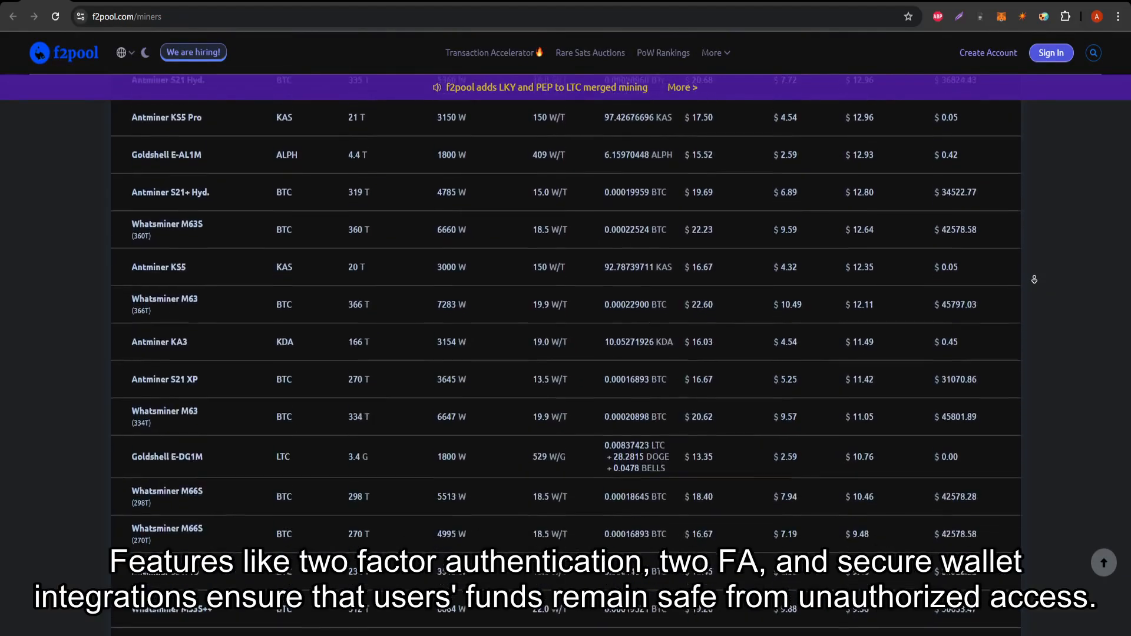
scroll("down", 3)
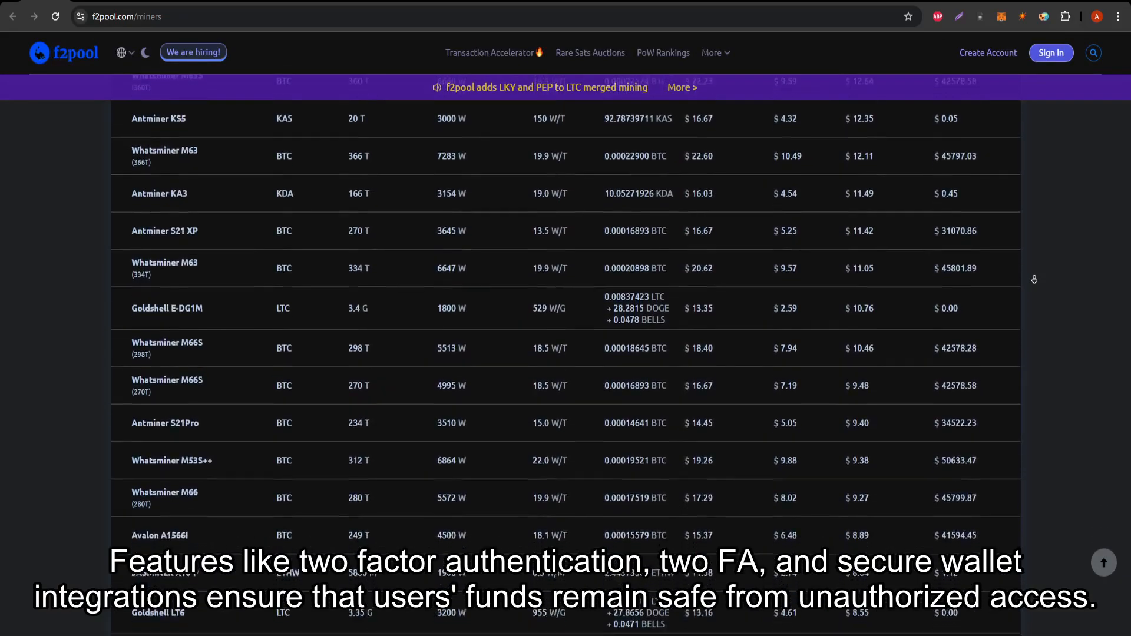
scroll("down", 3)
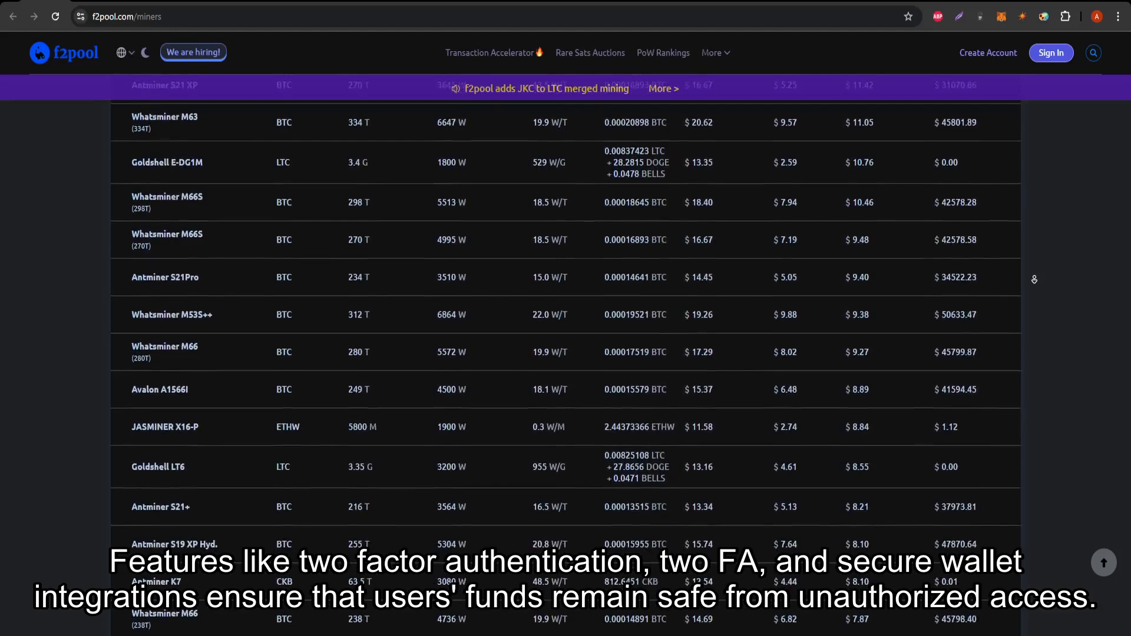
scroll("down", 3)
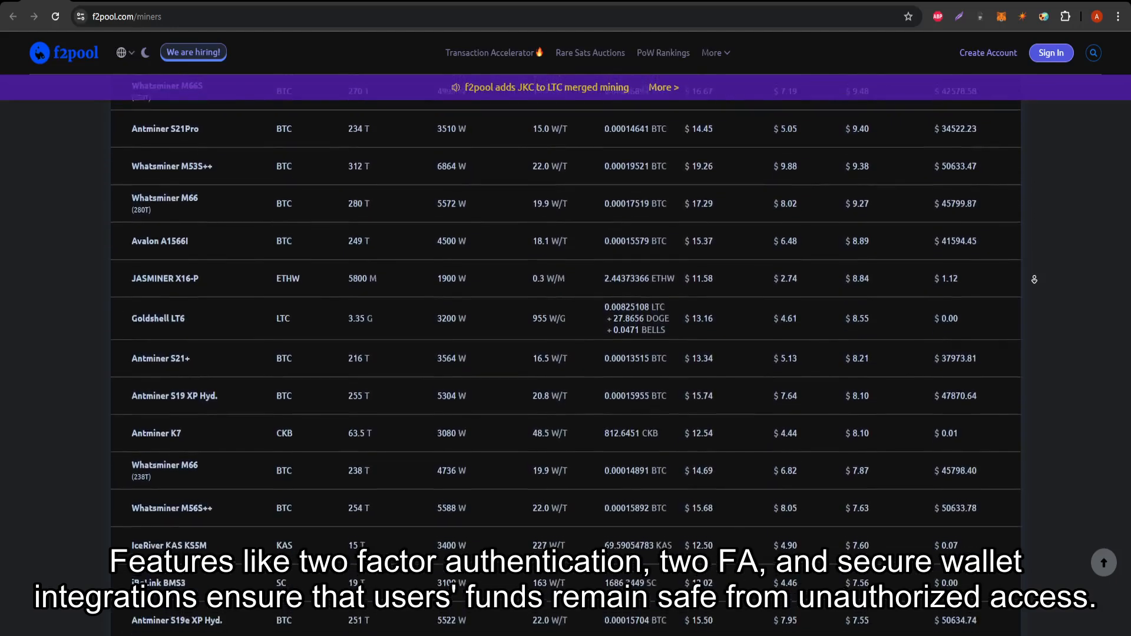
scroll("down", 3)
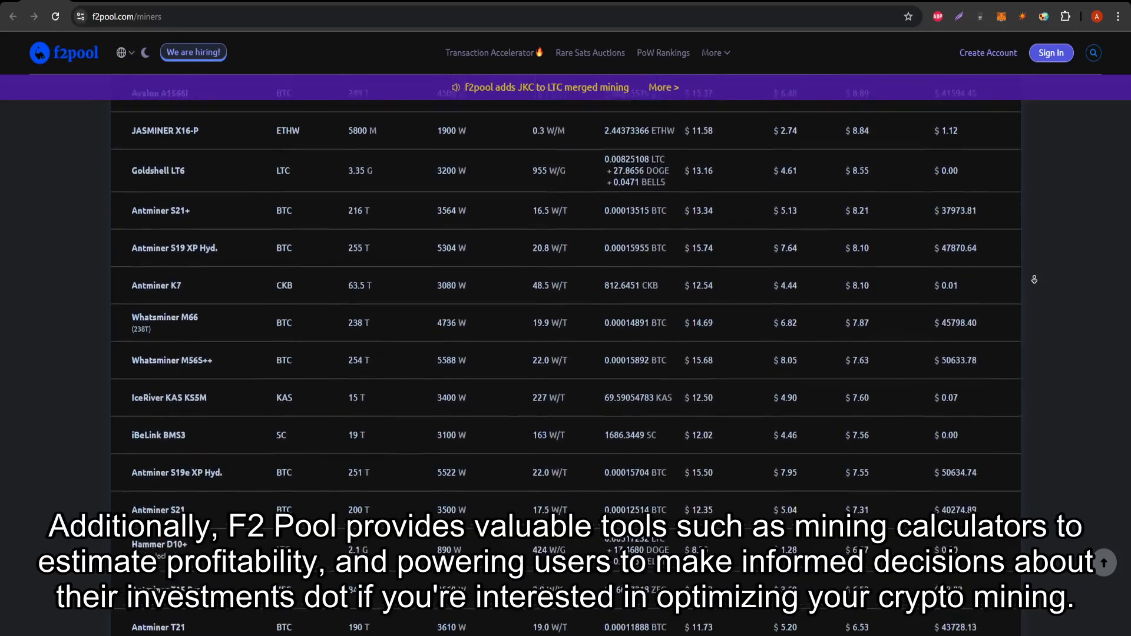
scroll("down", 3)
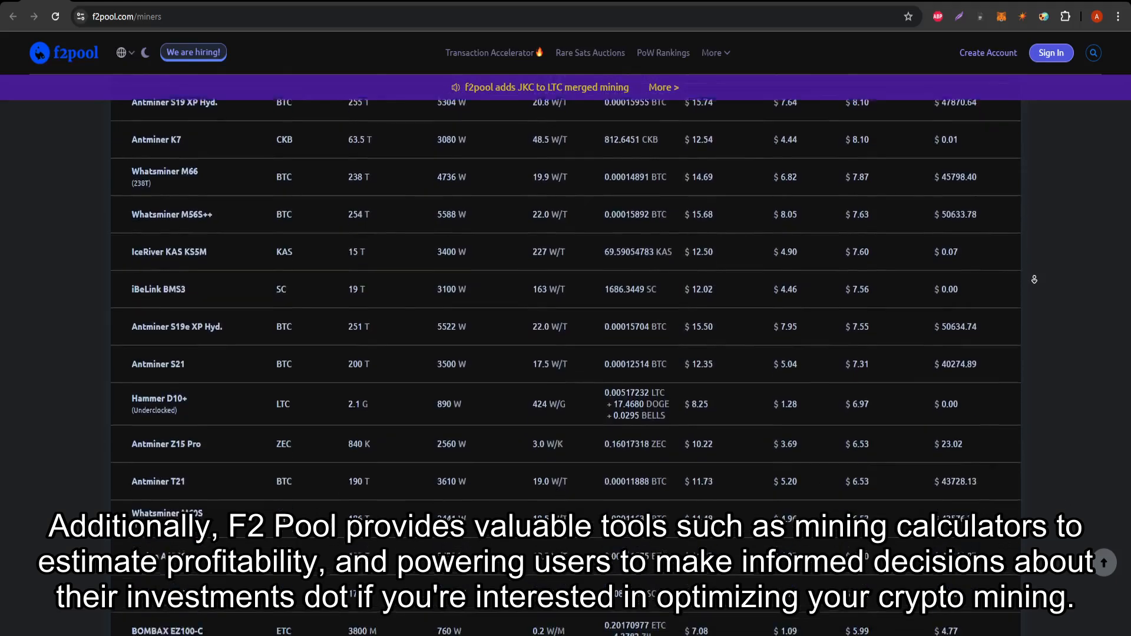
scroll("down", 3)
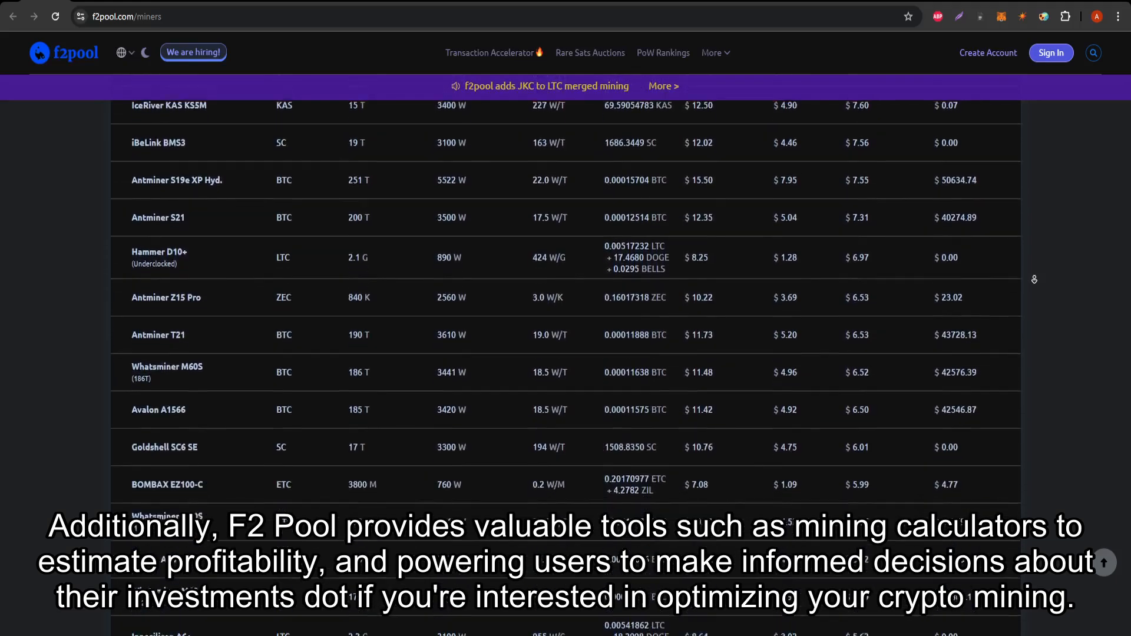
scroll("down", 3)
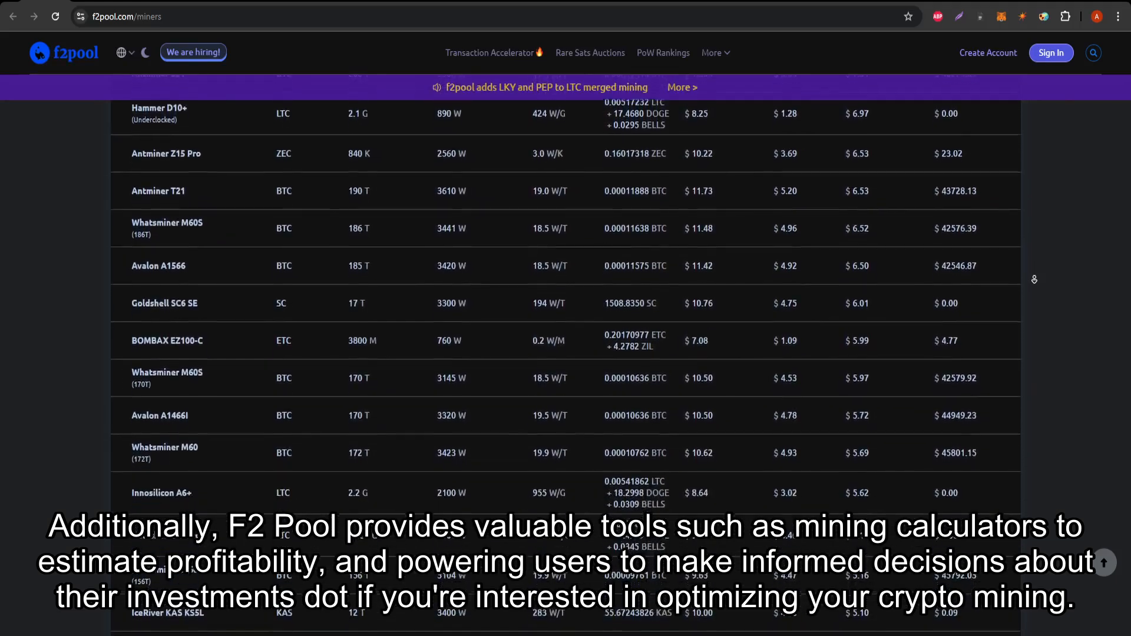
scroll("down", 3)
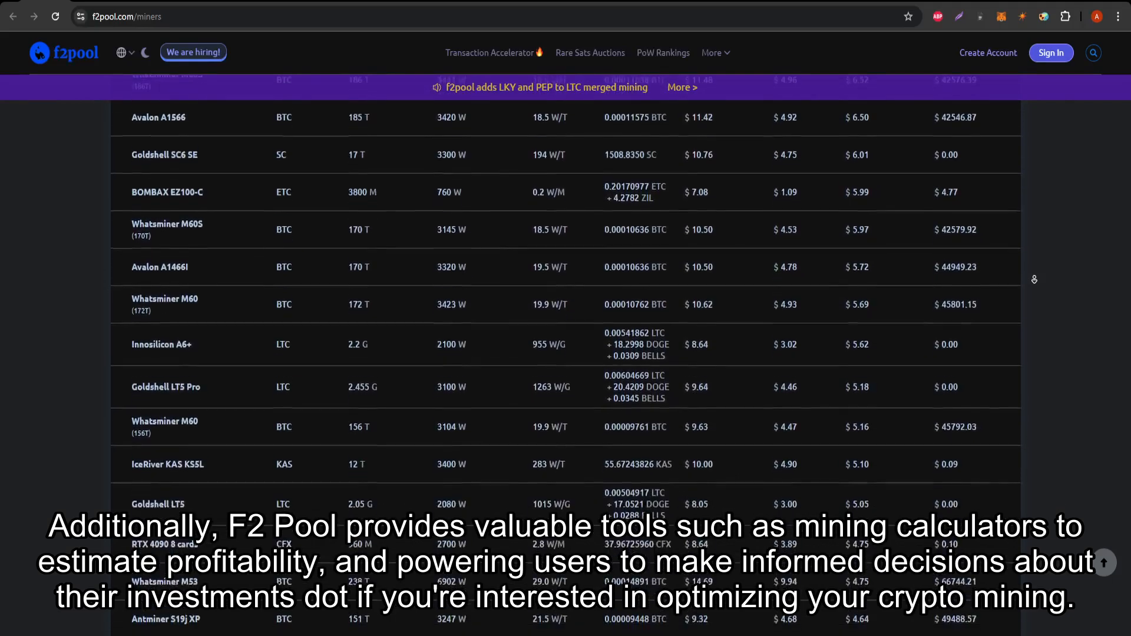
scroll("down", 3)
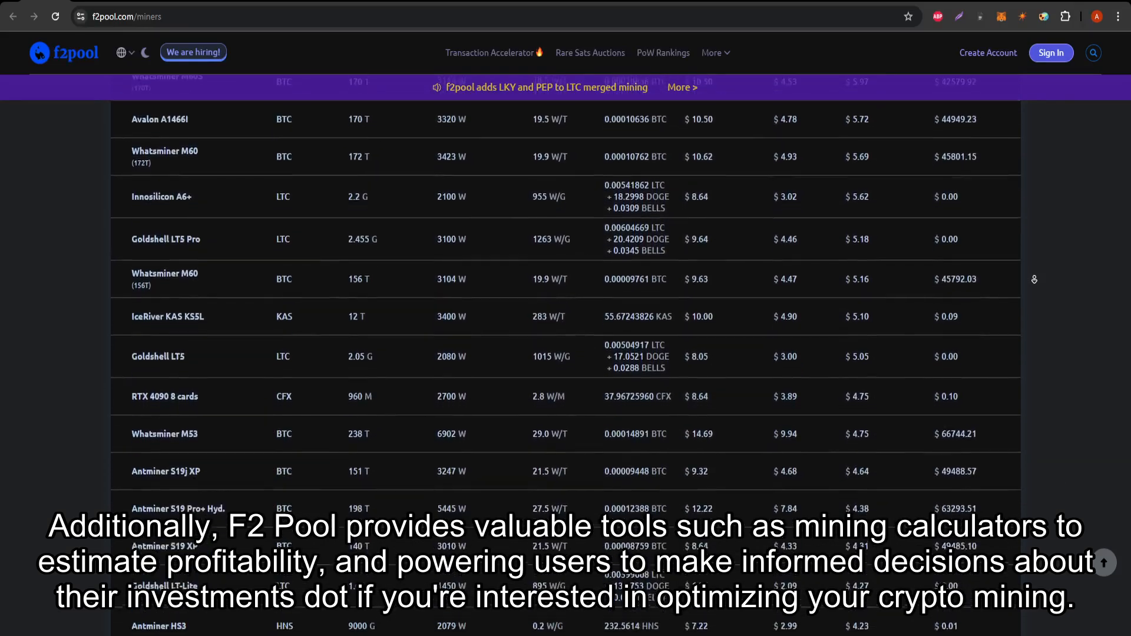
scroll("down", 3)
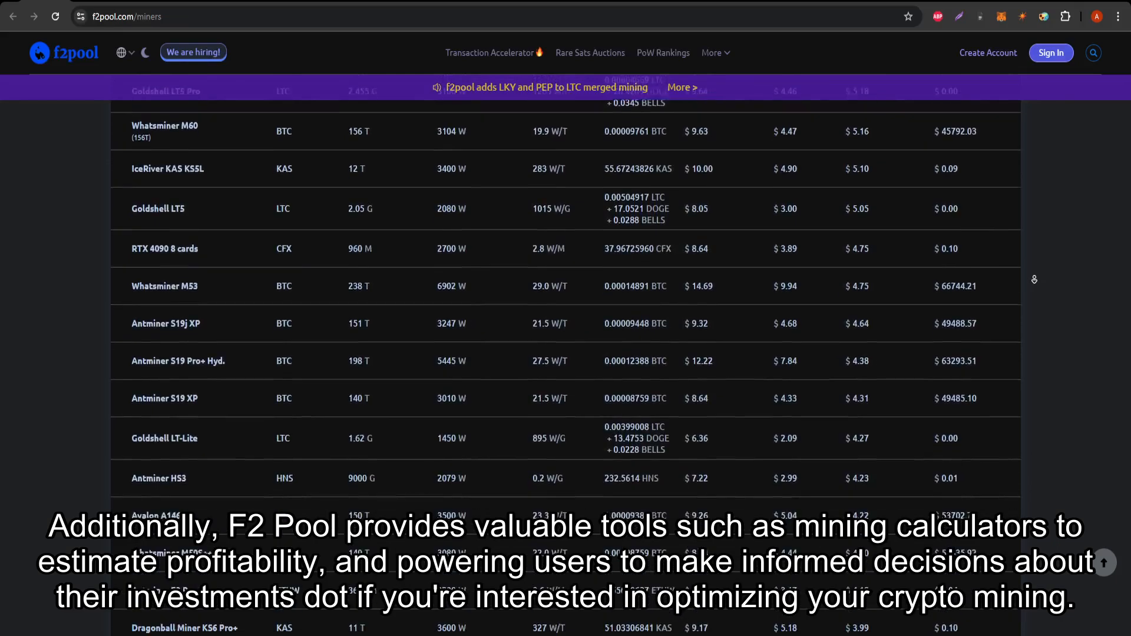
scroll("down", 3)
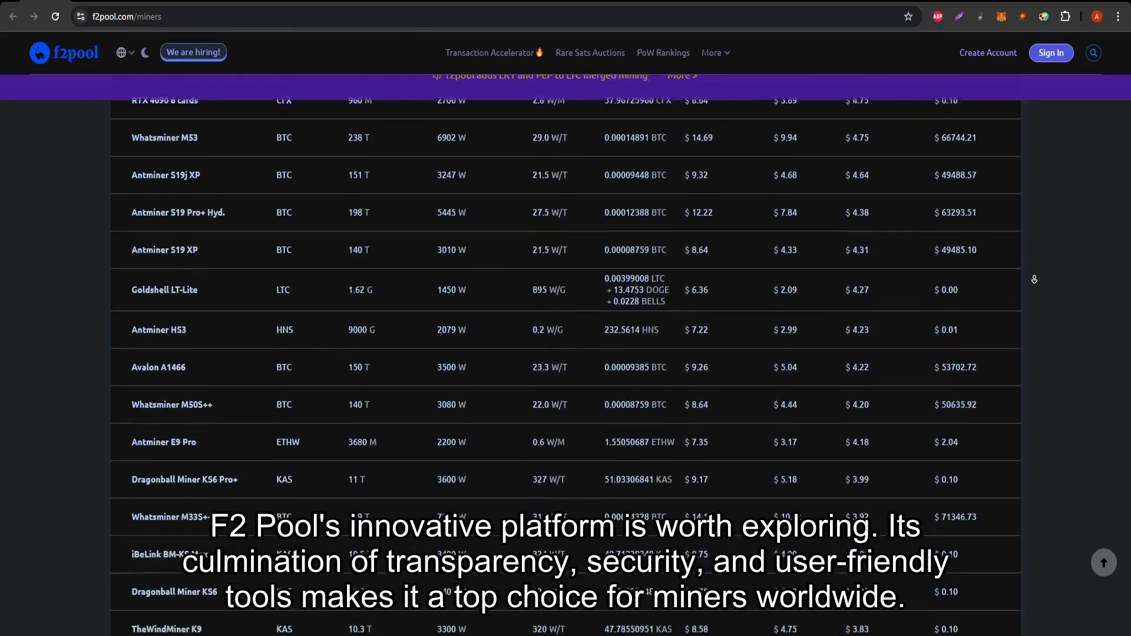
scroll("down", 3)
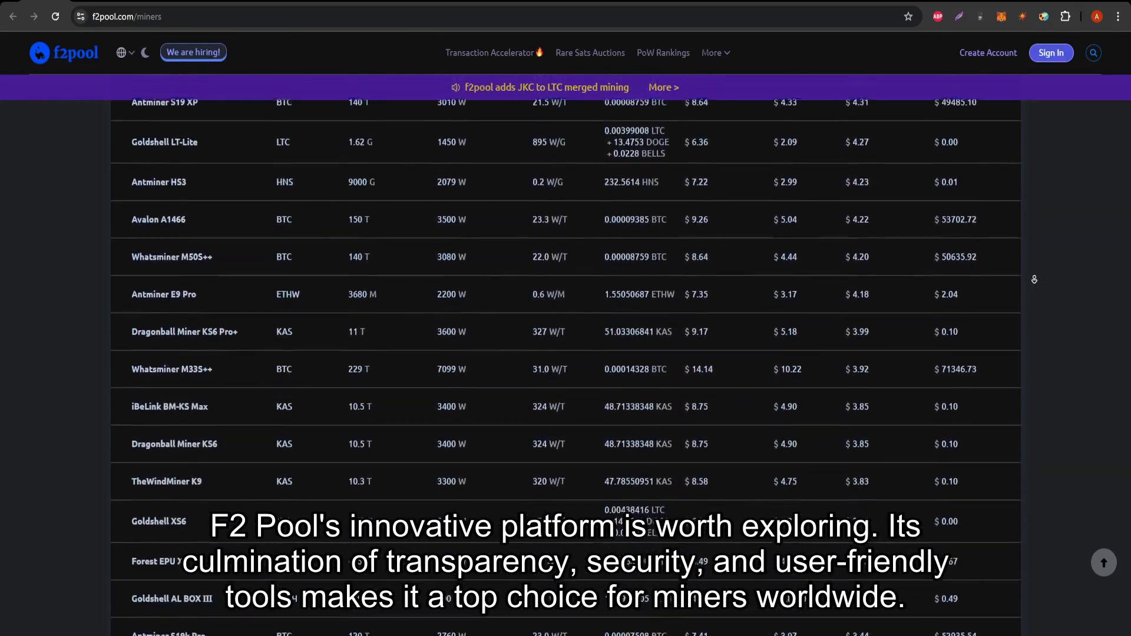
scroll("down", 3)
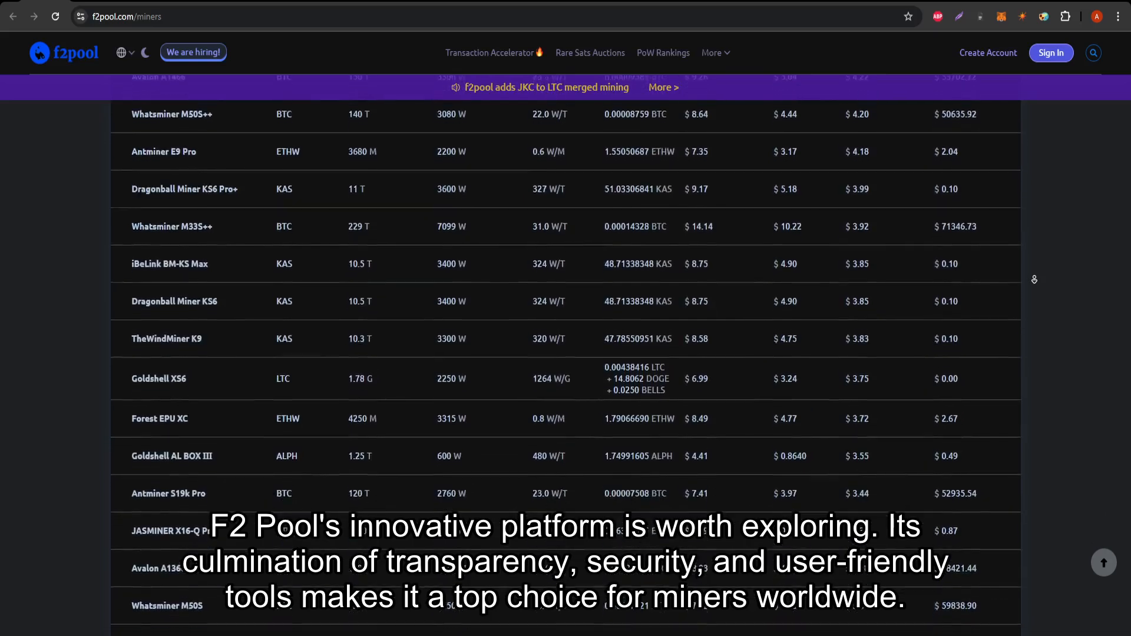
scroll("down", 3)
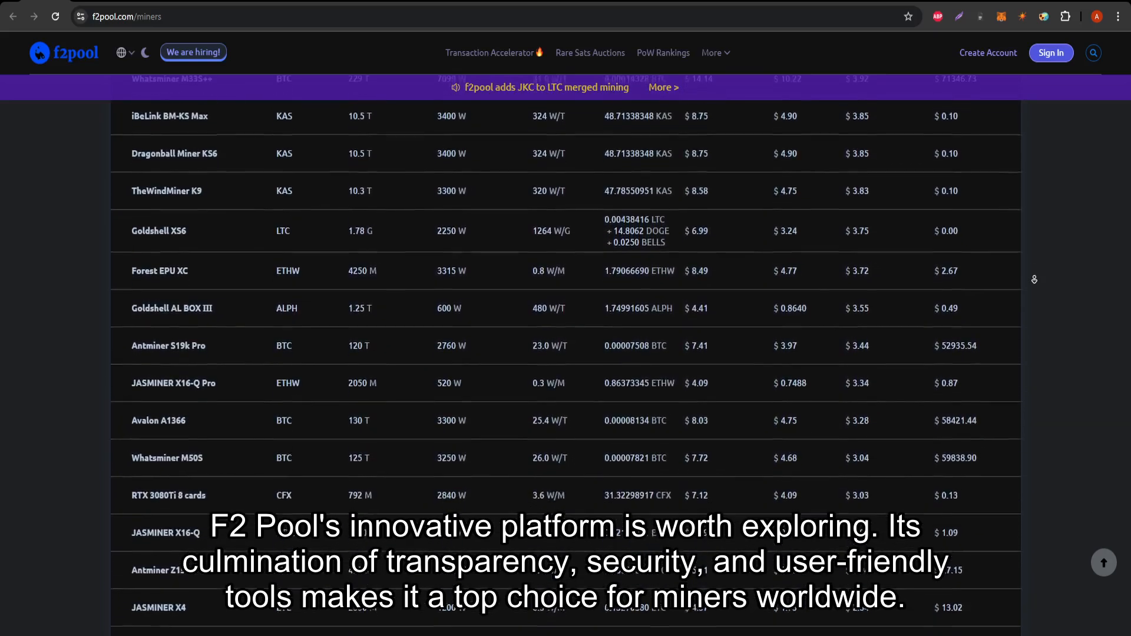
scroll("down", 3)
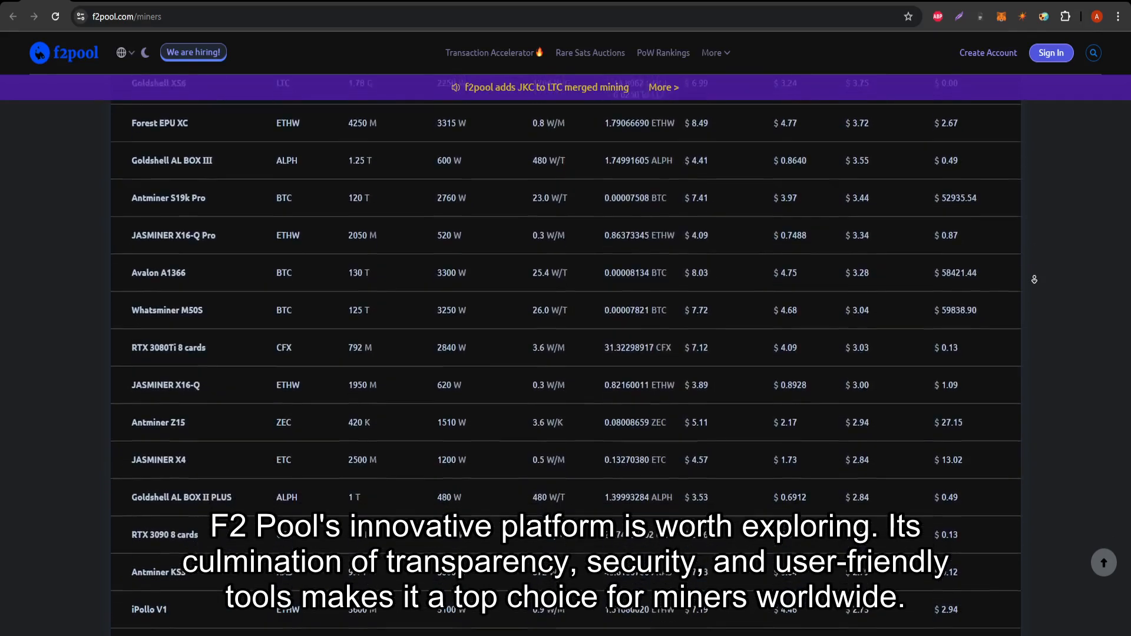
scroll("down", 3)
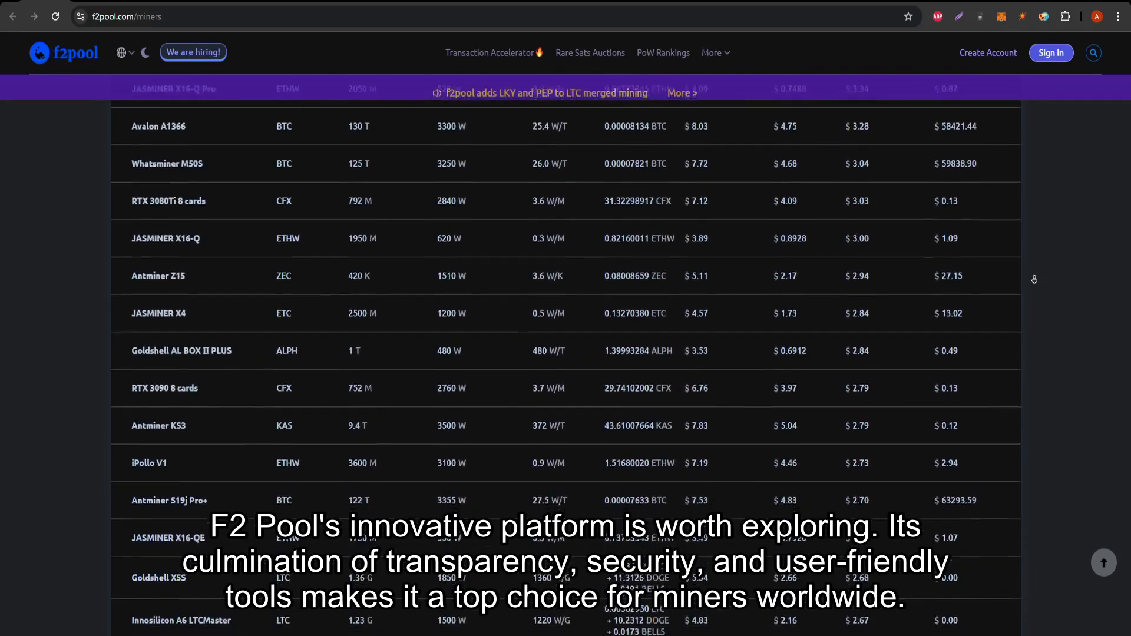
scroll("down", 3)
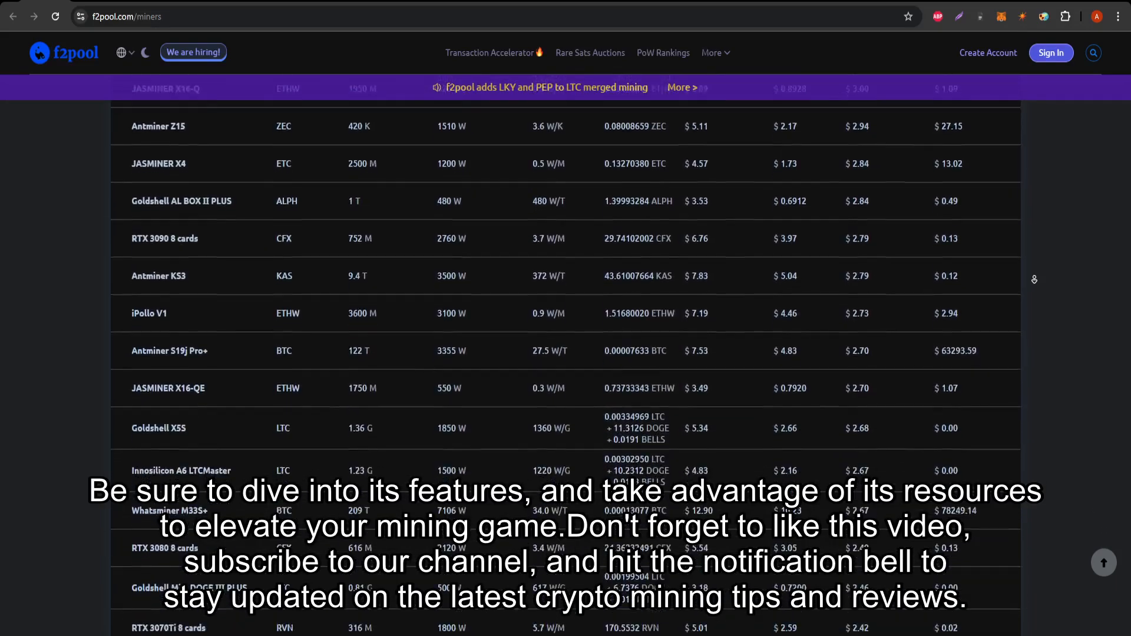
scroll("down", 3)
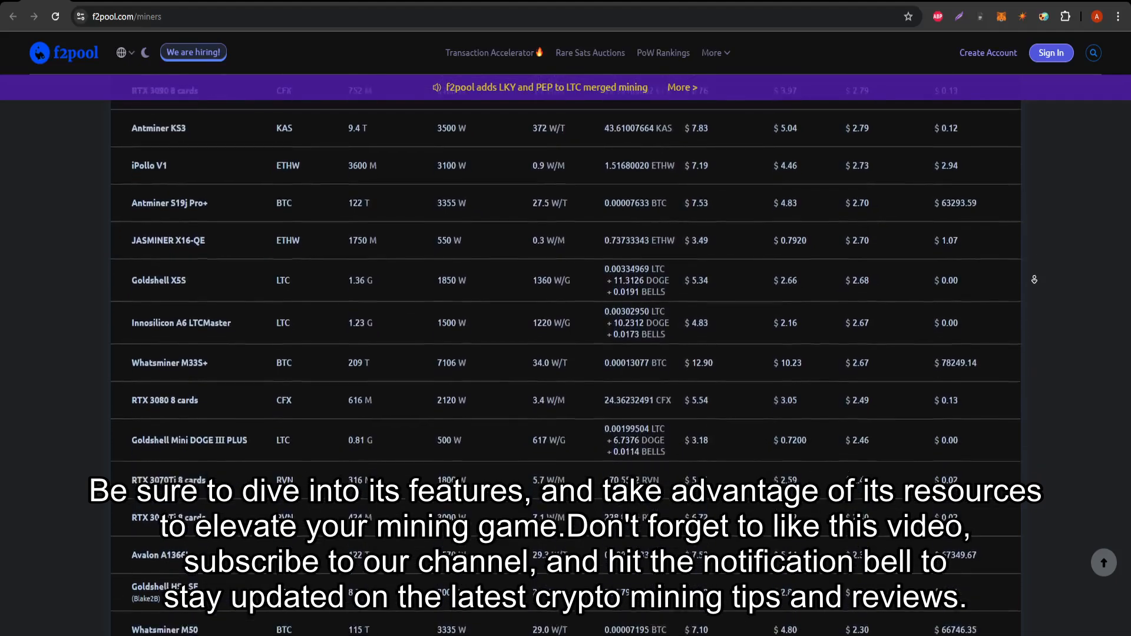
scroll("down", 3)
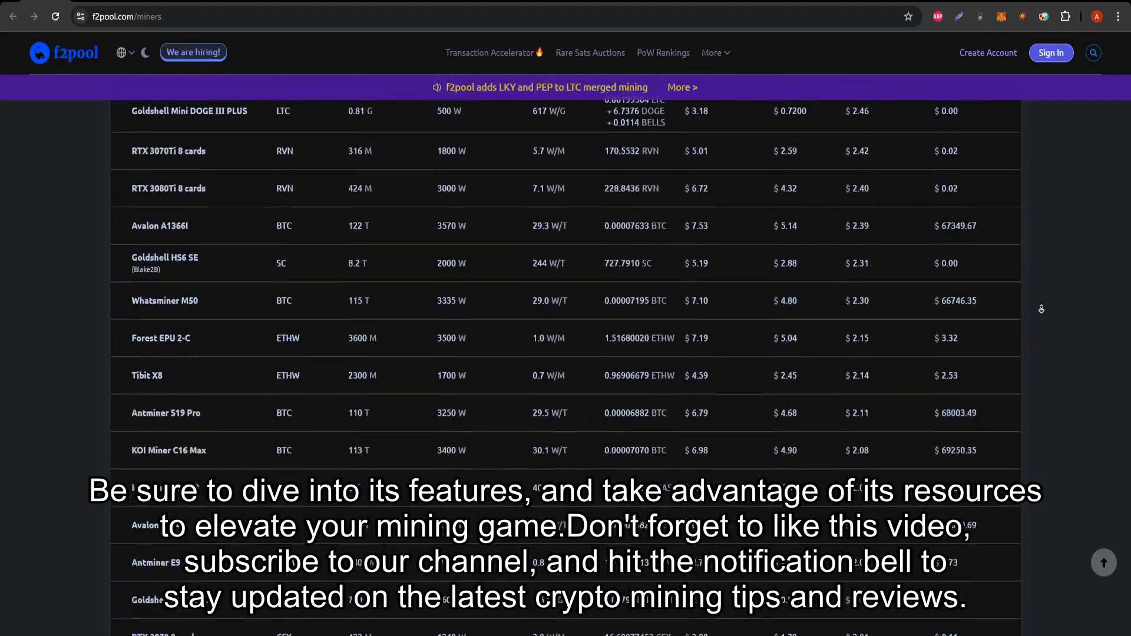
scroll("down", 3)
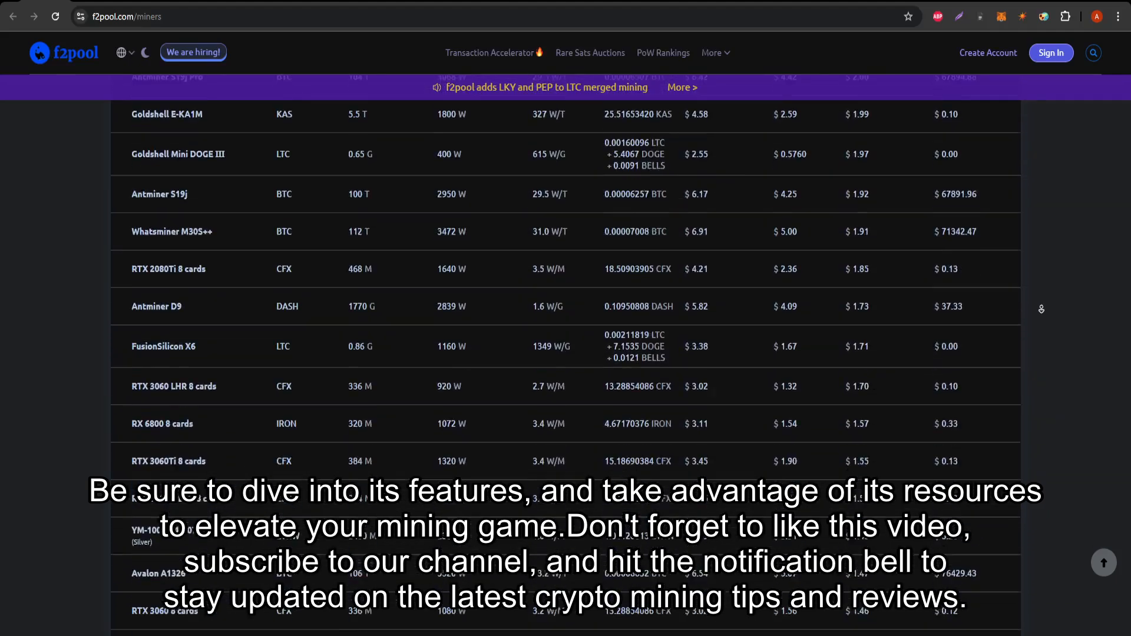
scroll("down", 3)
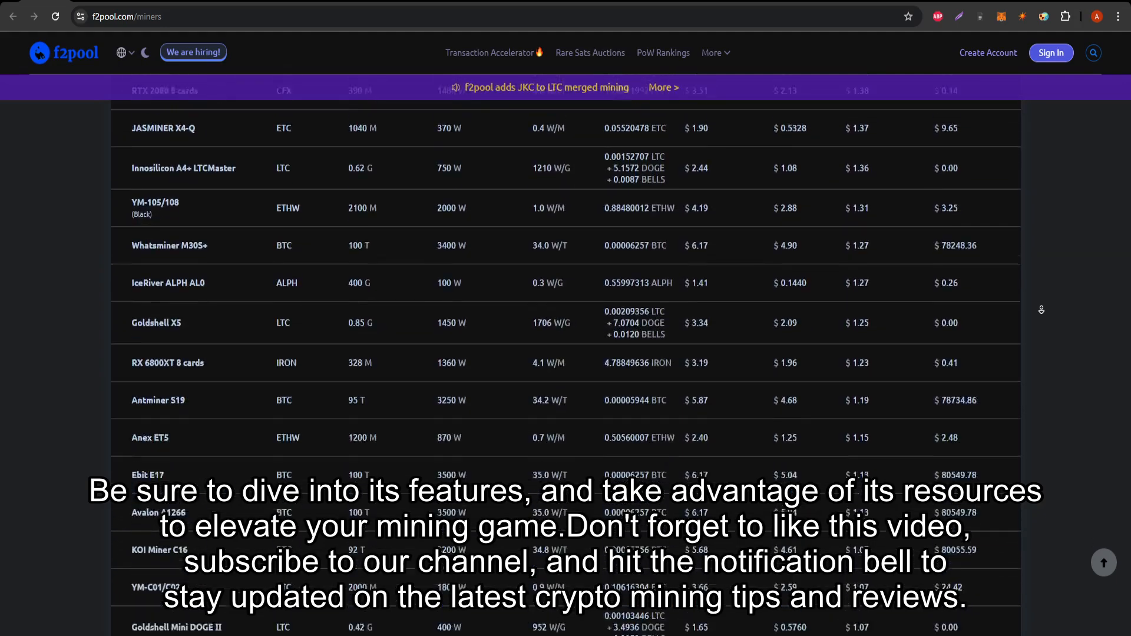
scroll("down", 3)
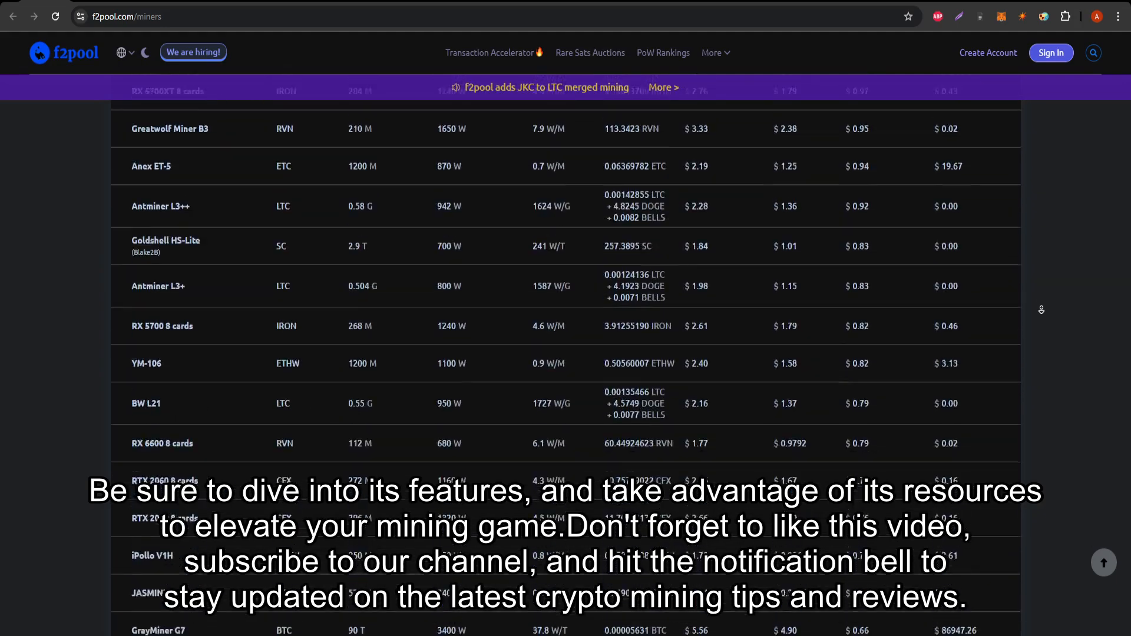
scroll("down", 3)
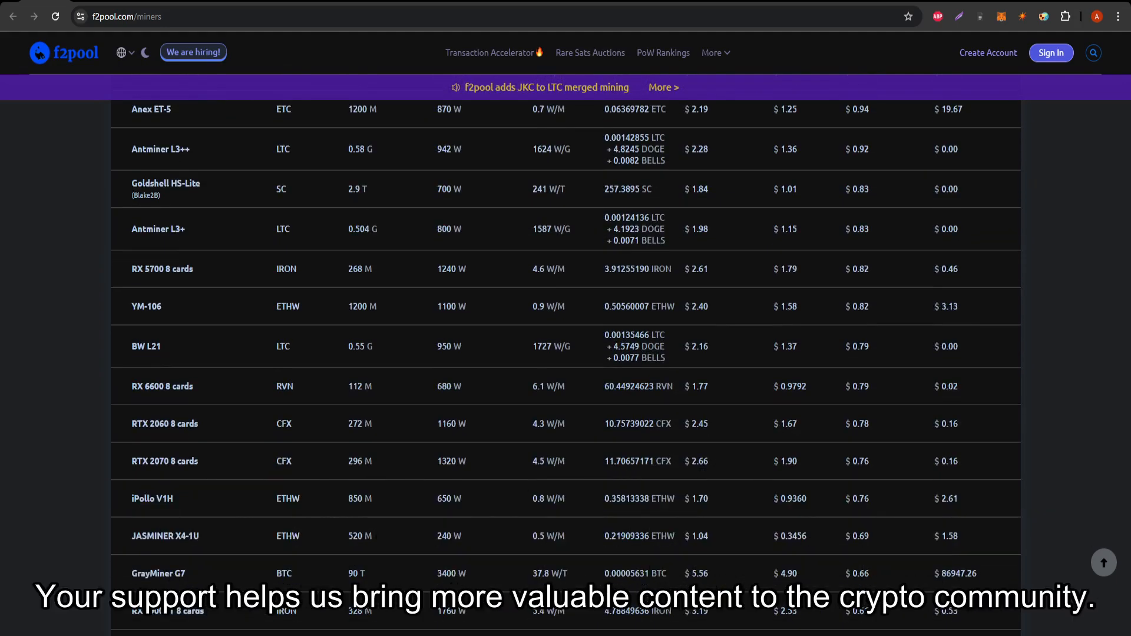